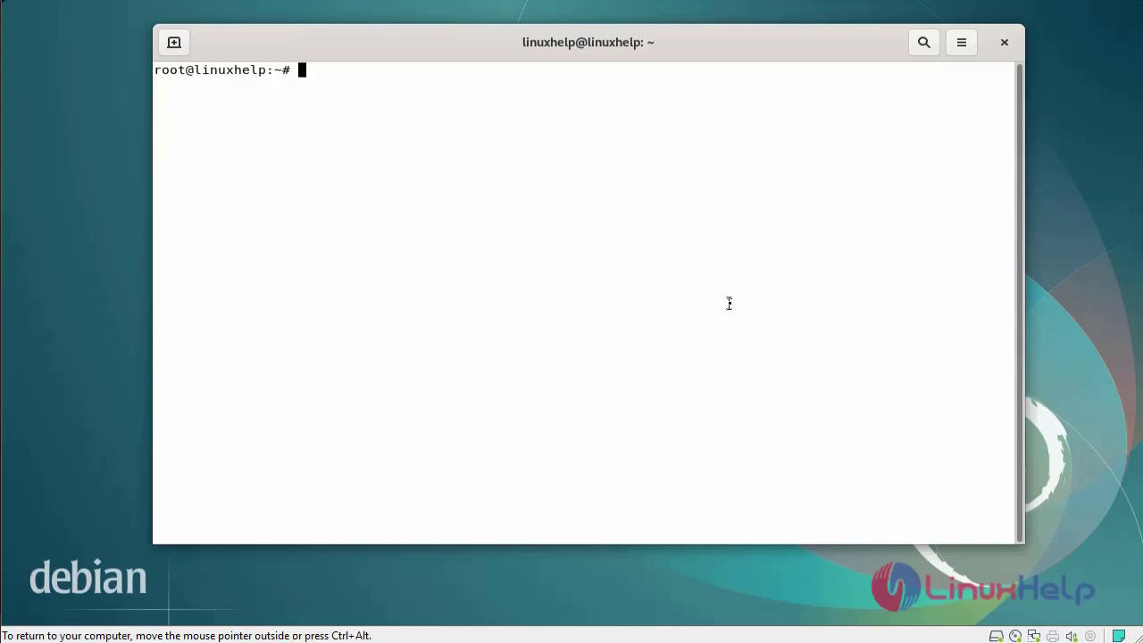
# - Run lsb_release -a to confirm Debian GNU/Linux 11 (bullseye), then add blank prompt lines
pyautogui.write('lsb')
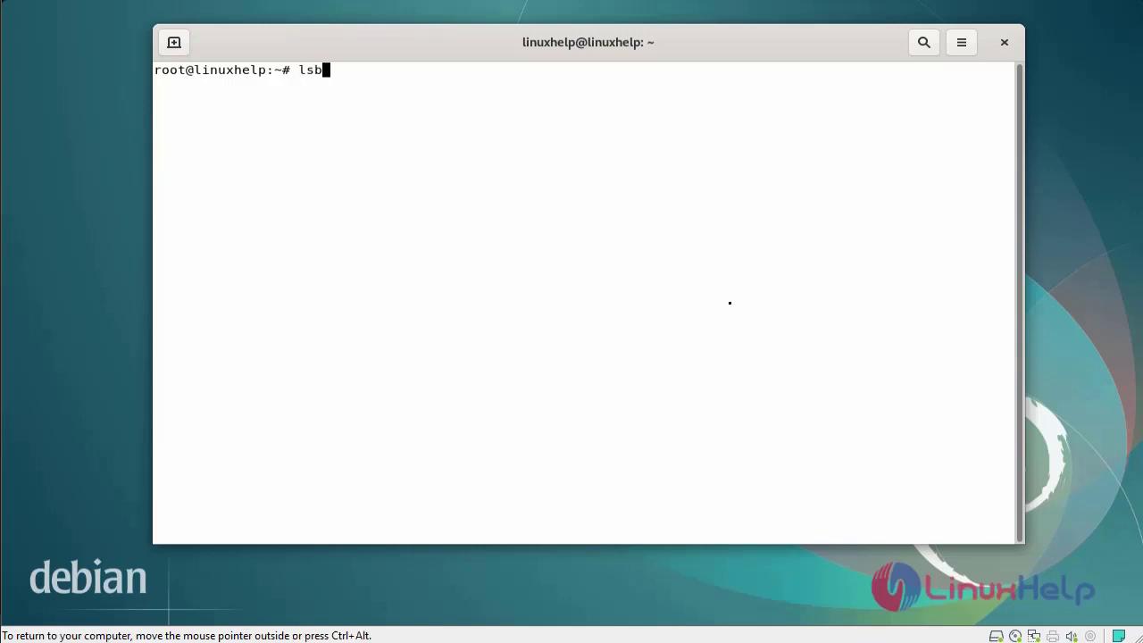
pyautogui.write('_releas')
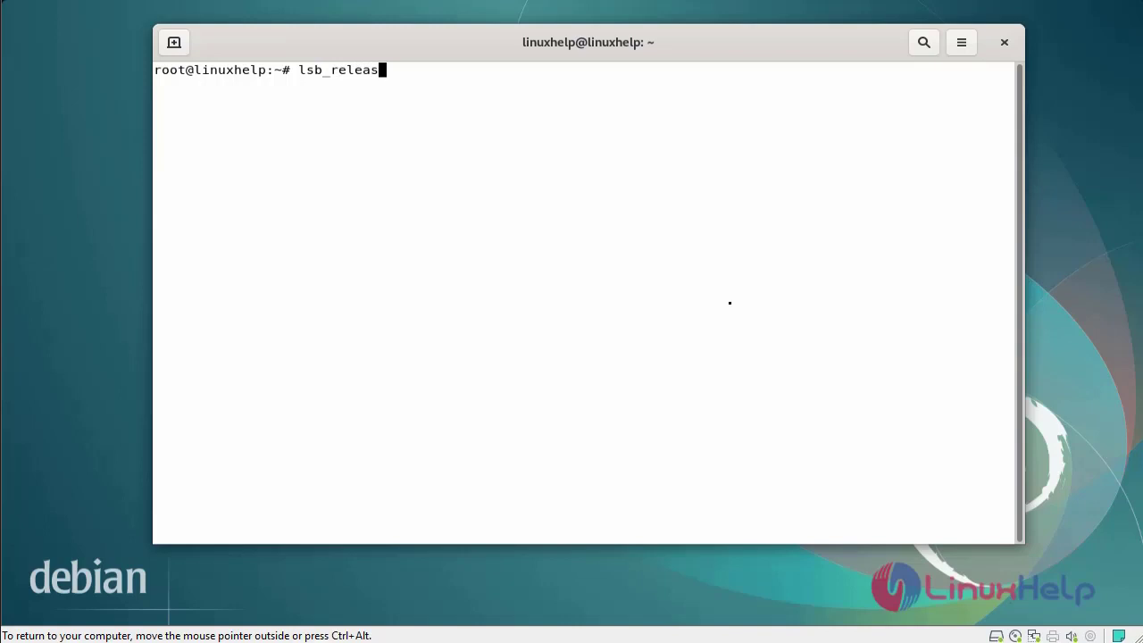
pyautogui.press('Return')
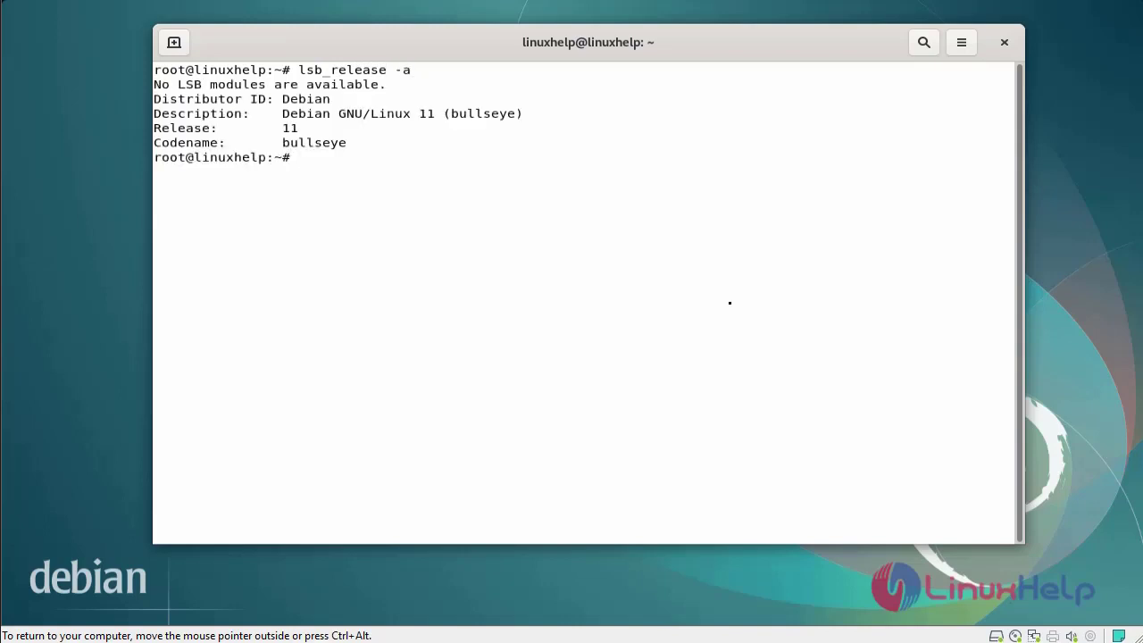
pyautogui.press('Return')
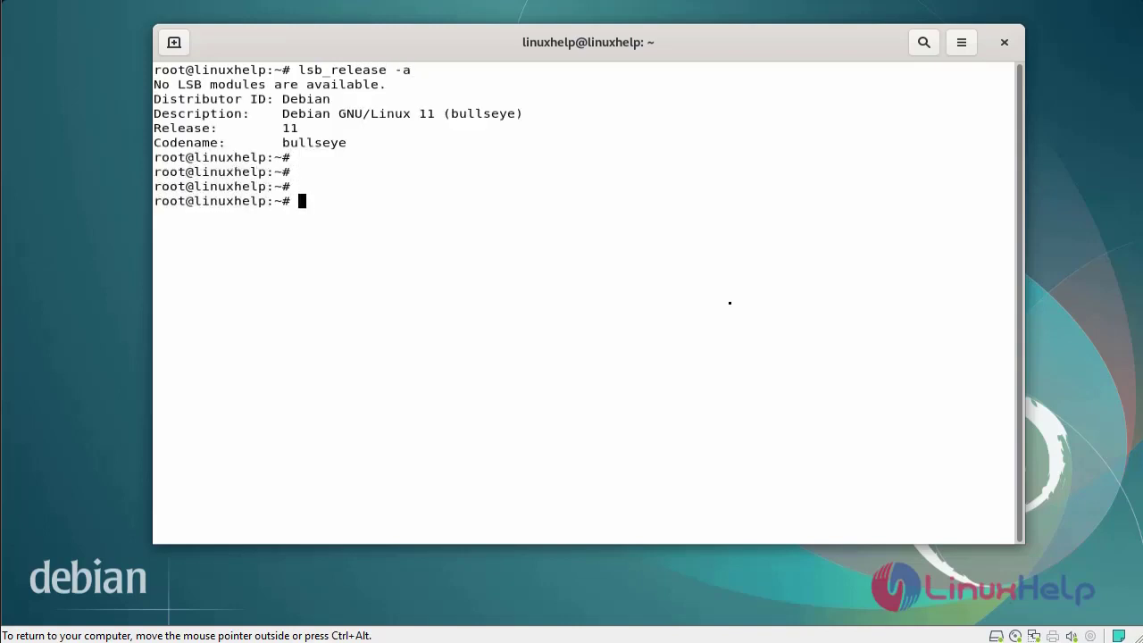
pyautogui.press('Return')
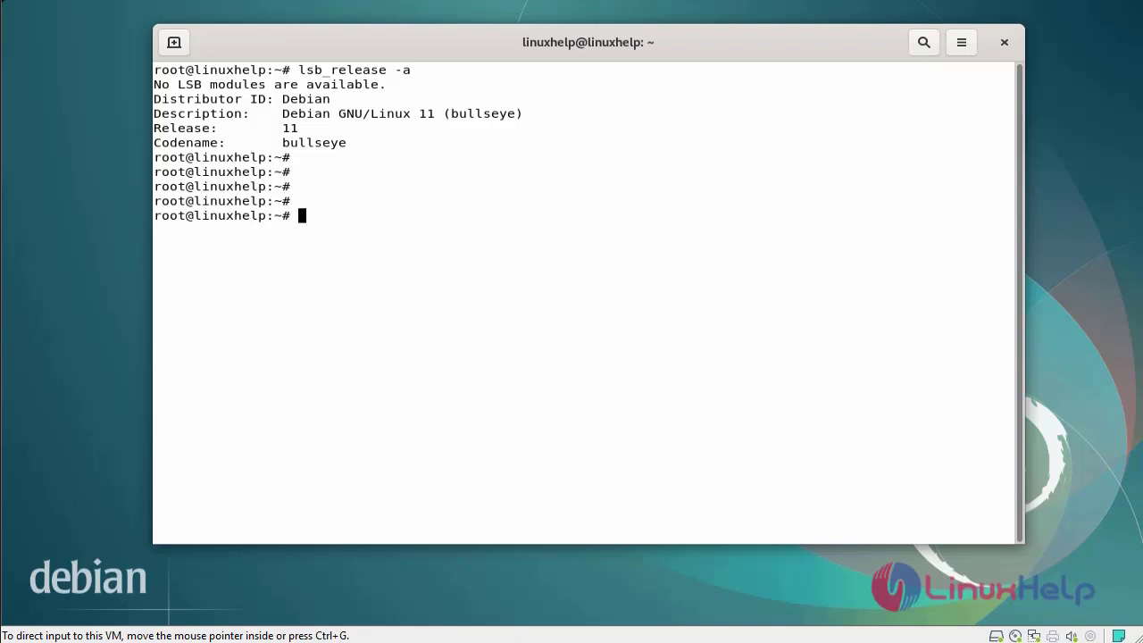
# - Run openssl version, showing OpenSSL 1.1.1n (15 Mar 2022) installed, then add blank lines
pyautogui.write('op')
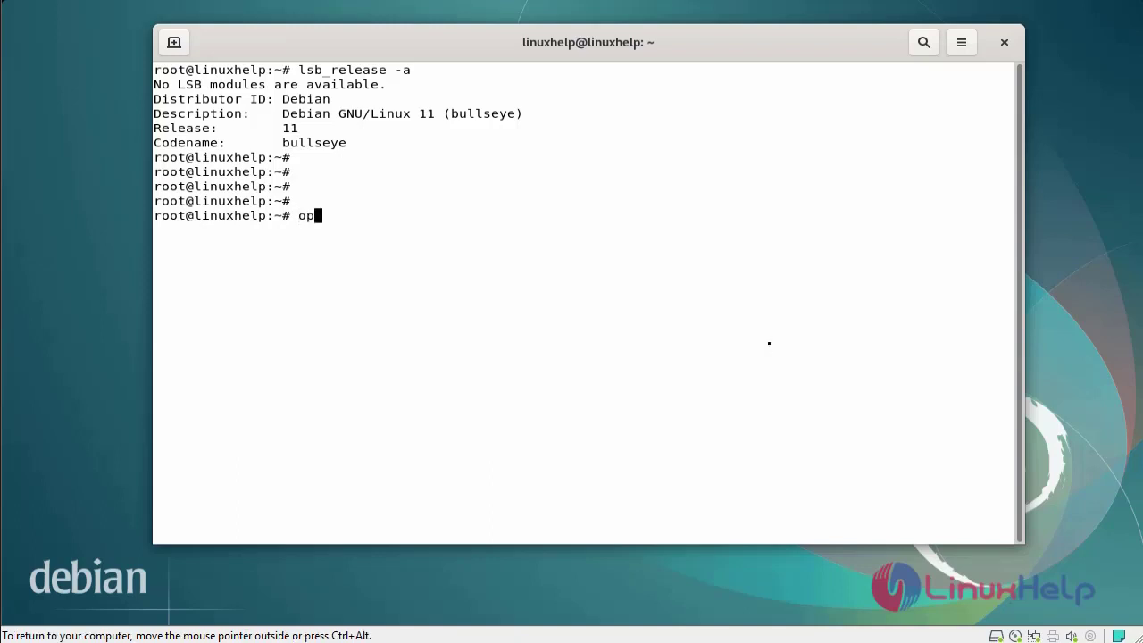
pyautogui.write('enssl')
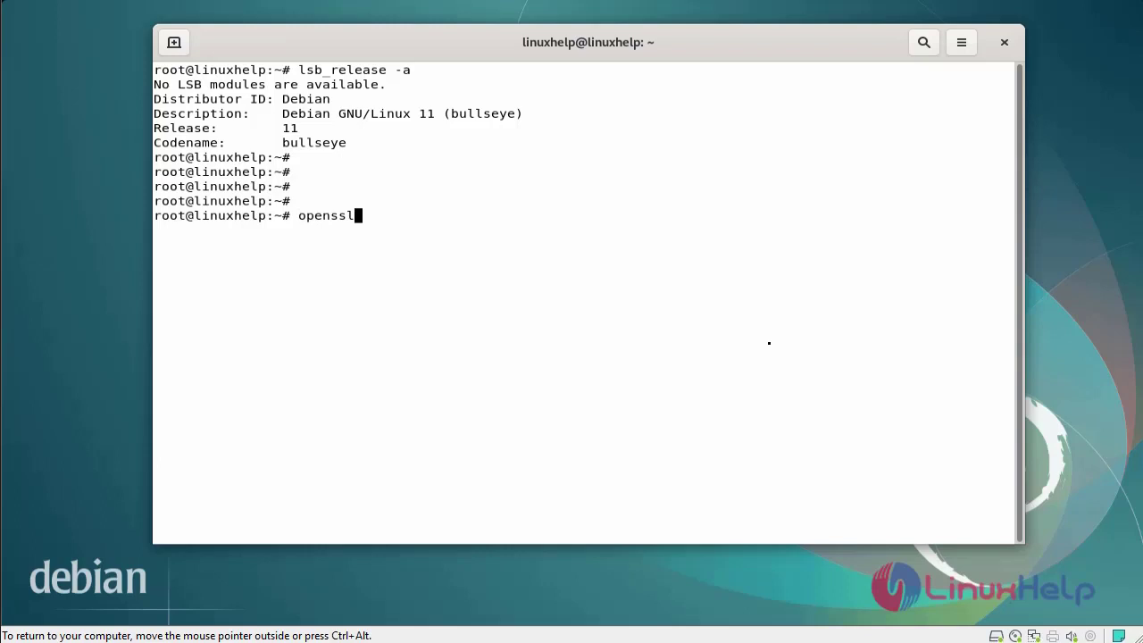
pyautogui.write('versi')
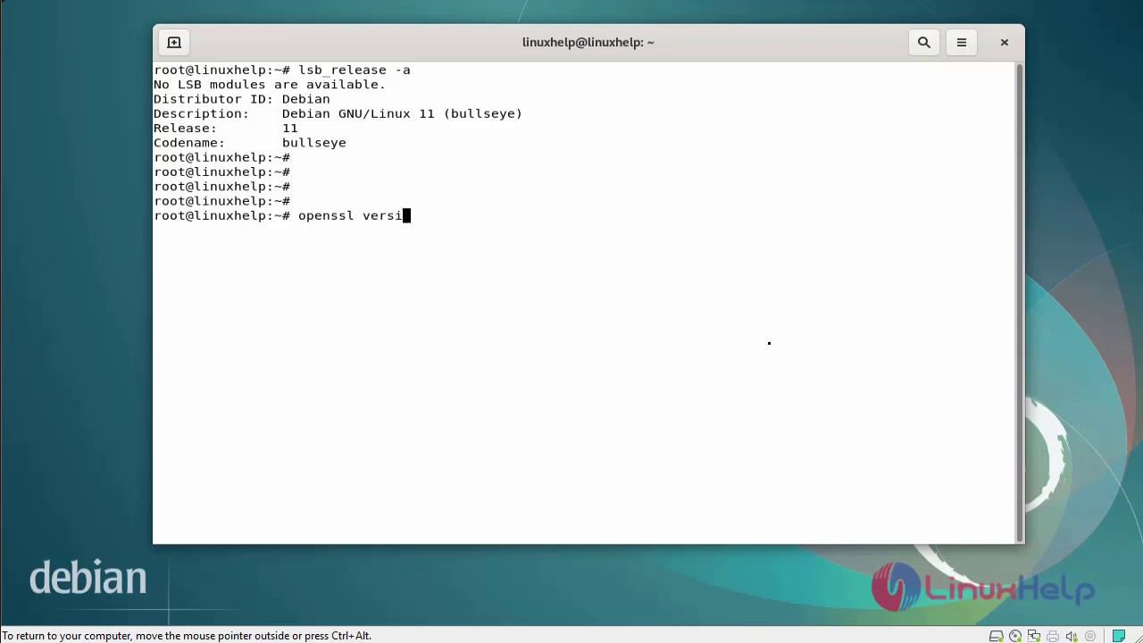
pyautogui.press('Return')
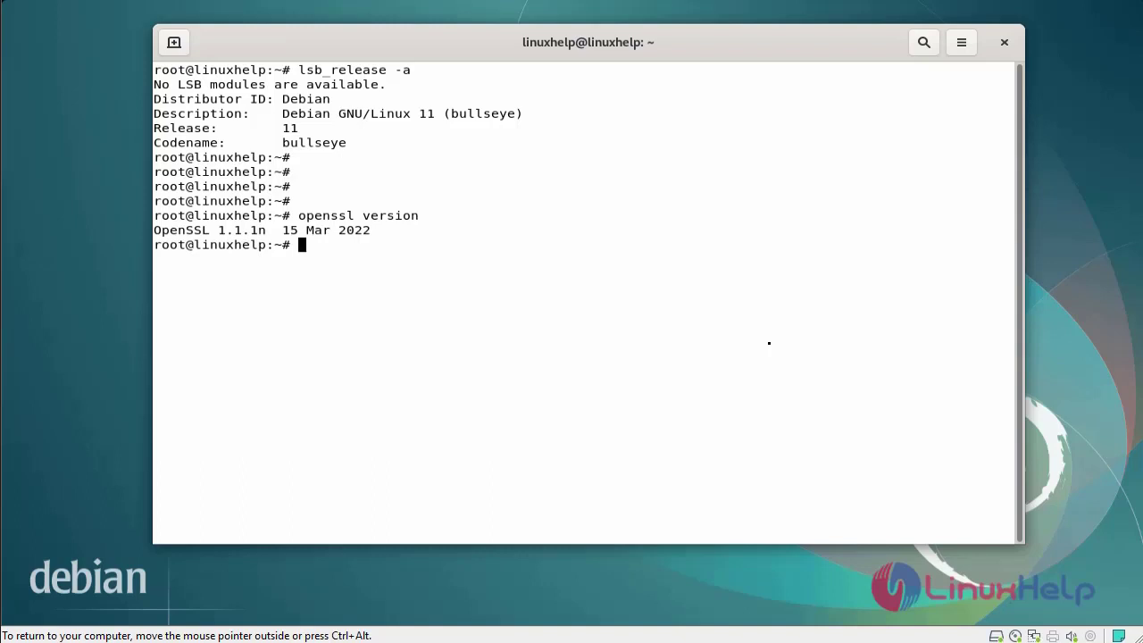
pyautogui.press('Return')
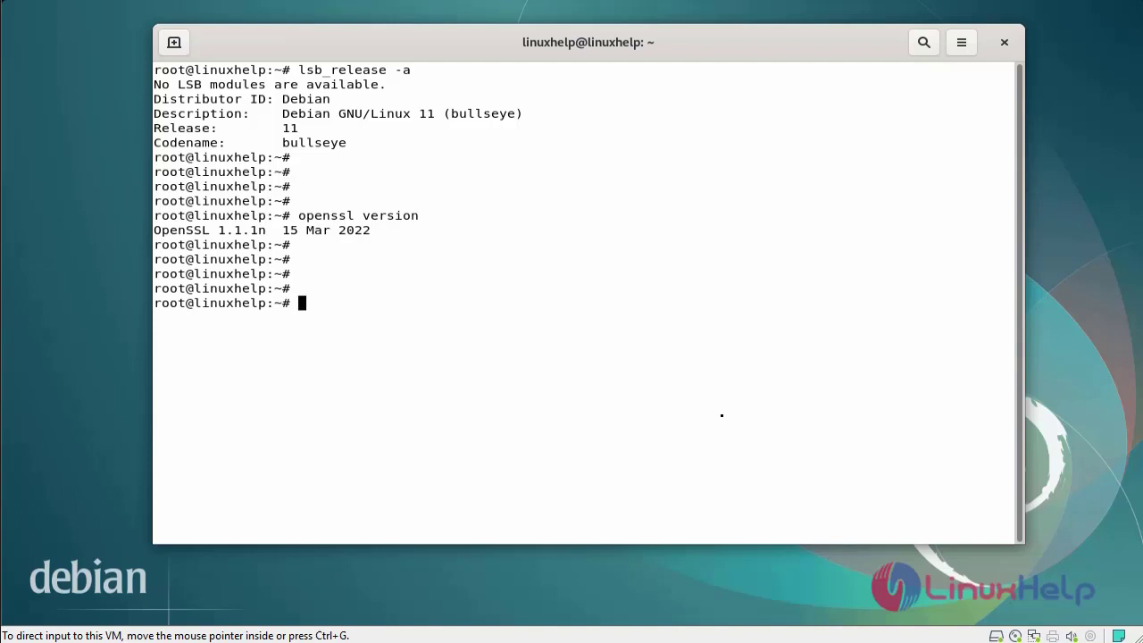
pyautogui.moveTo(670, 375)
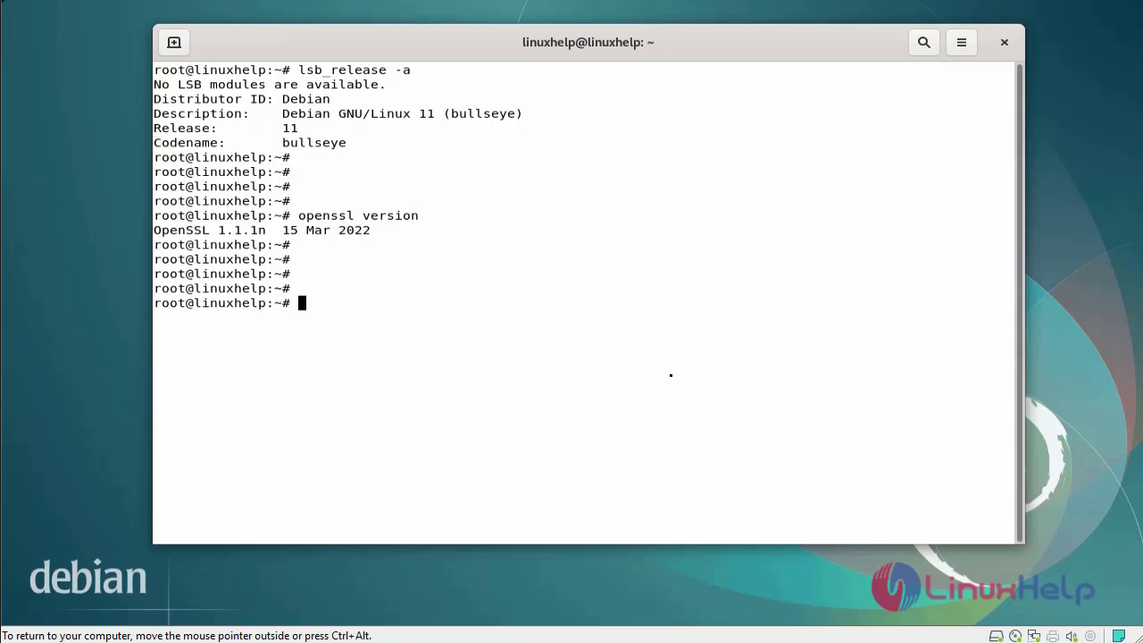
pyautogui.write('wget ht')
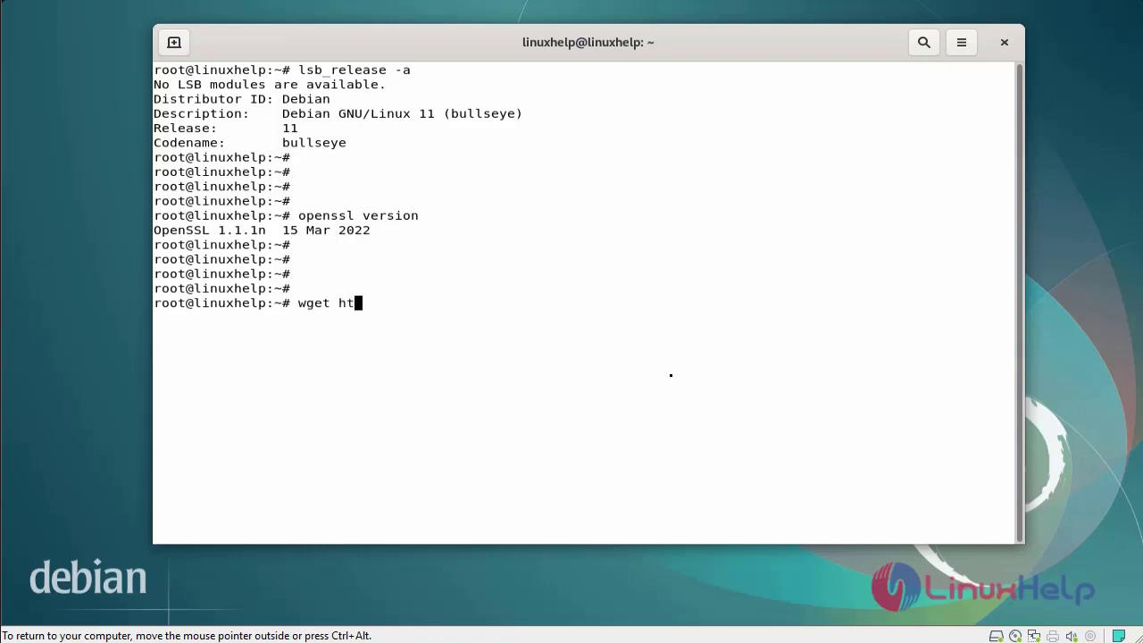
pyautogui.write('tps://')
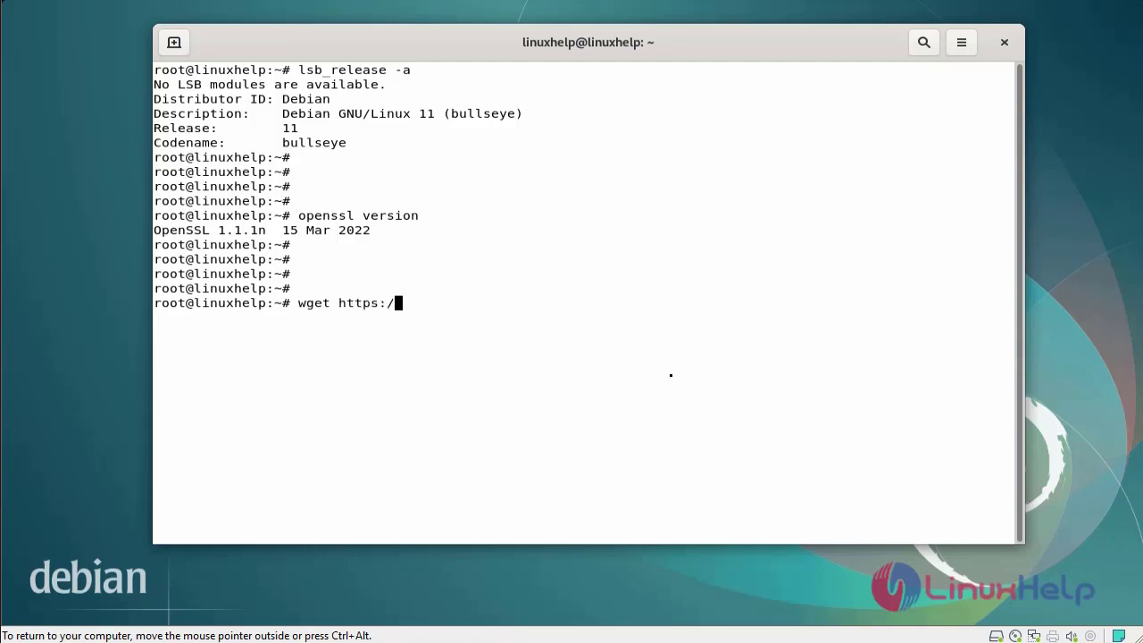
pyautogui.write('/www')
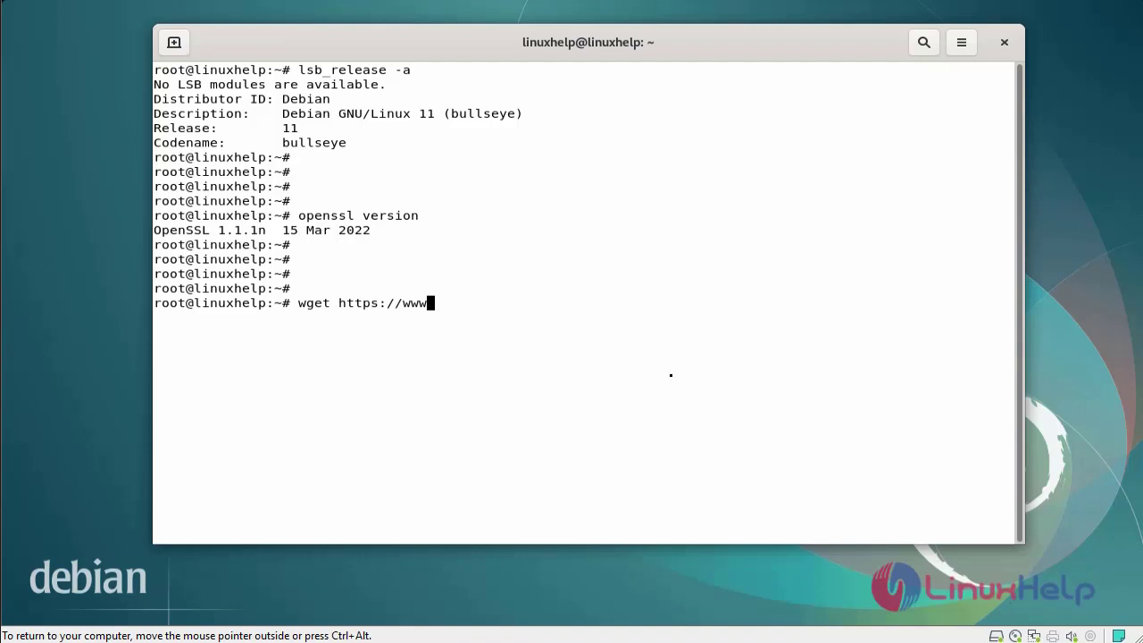
pyautogui.write('.op')
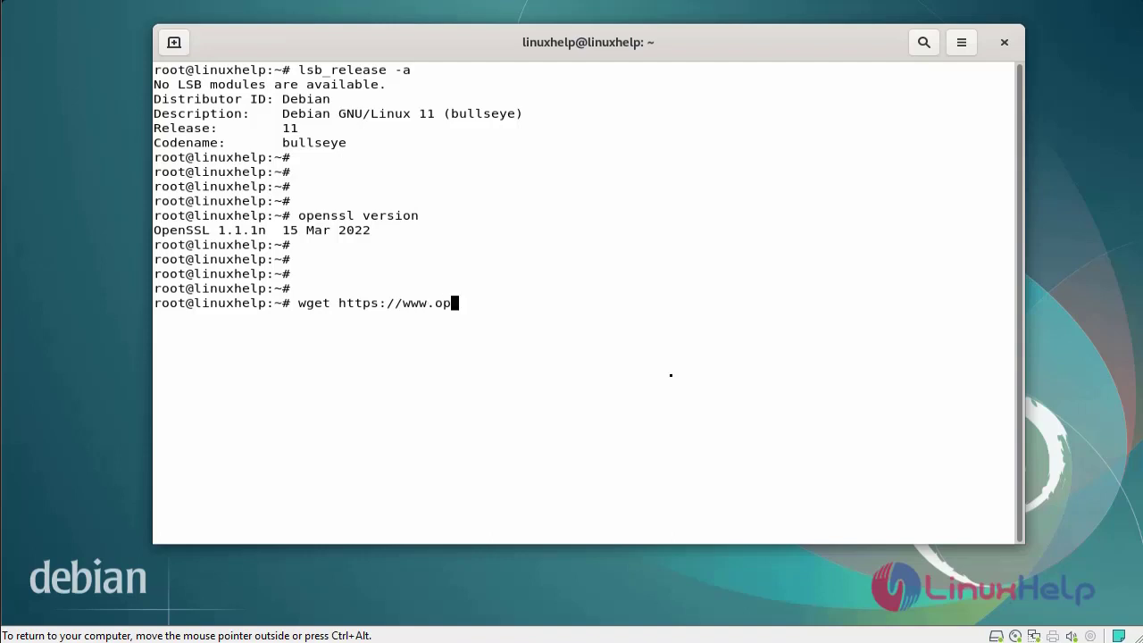
pyautogui.write('enssl')
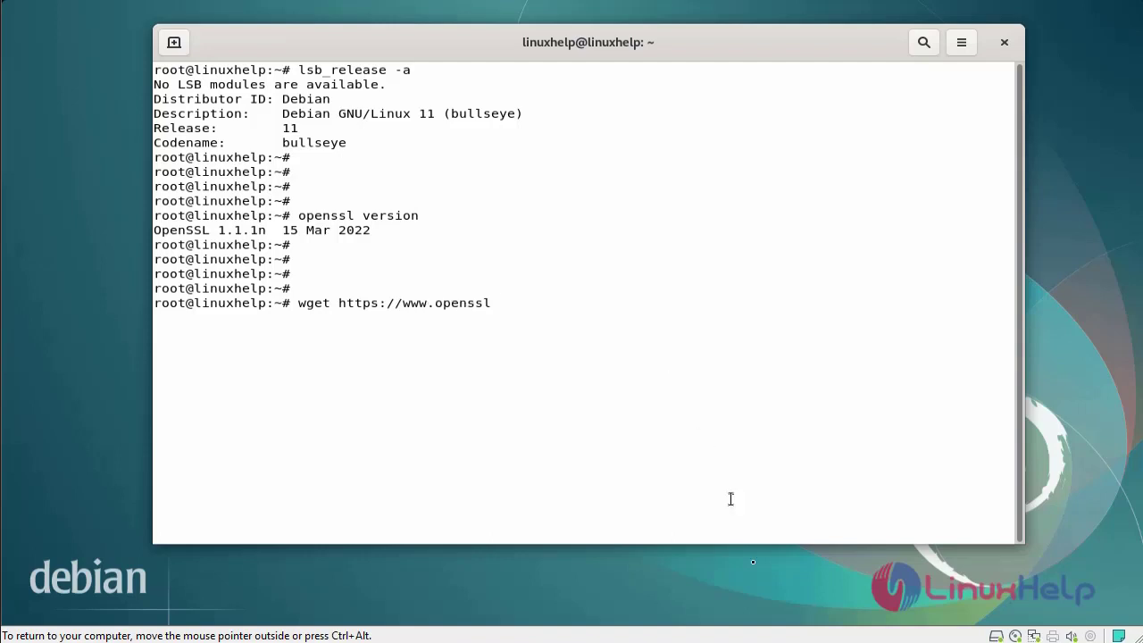
pyautogui.write('.')
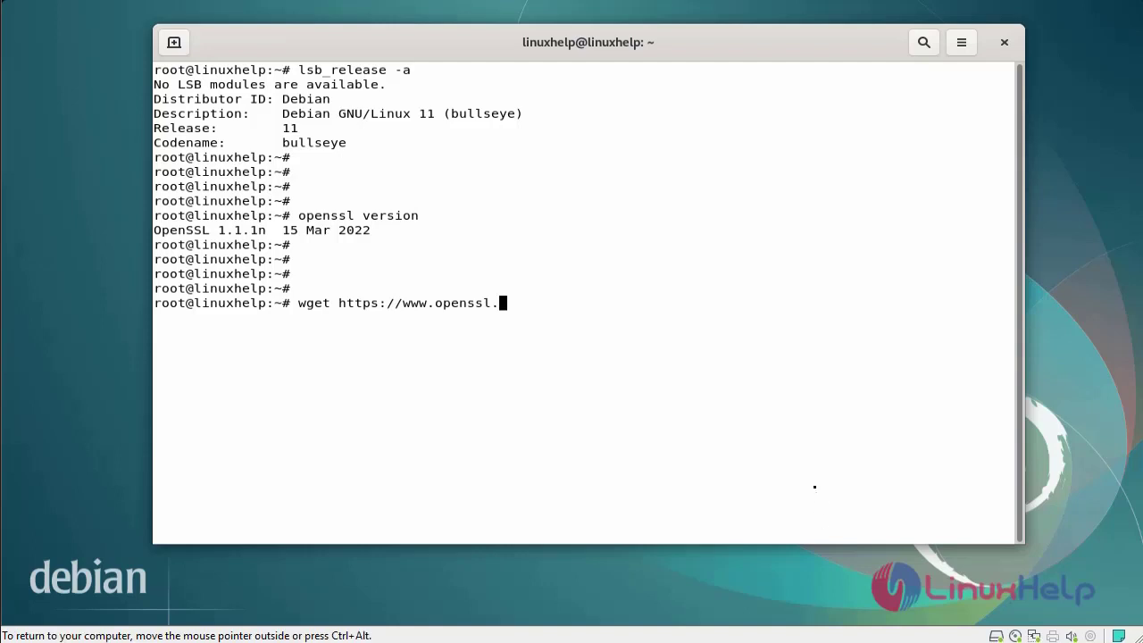
pyautogui.write('org/')
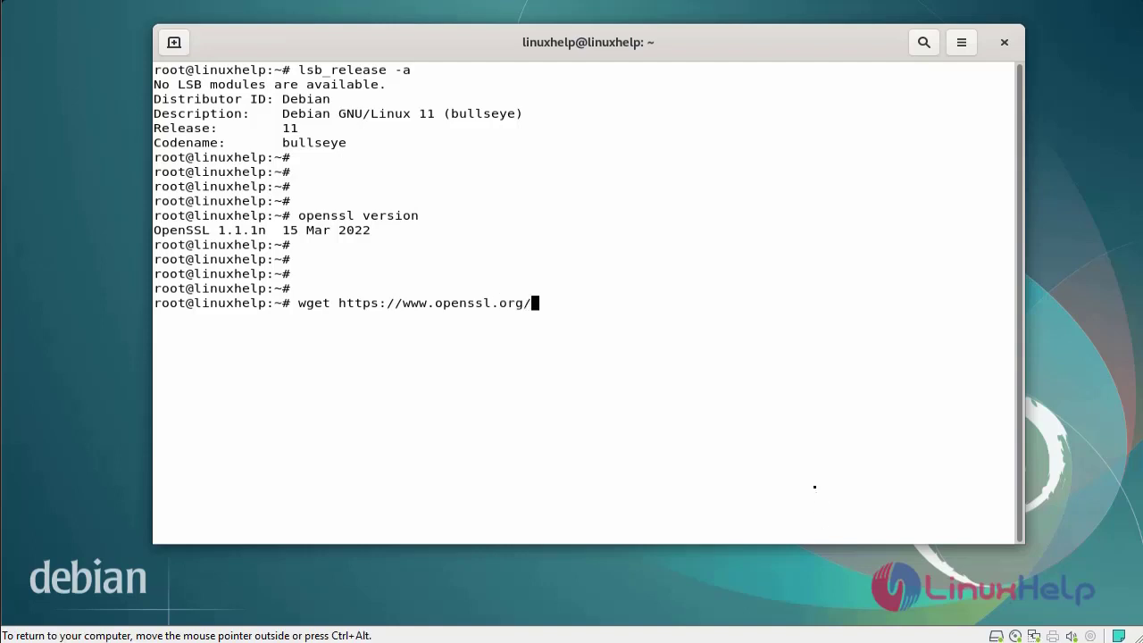
pyautogui.write('sourse')
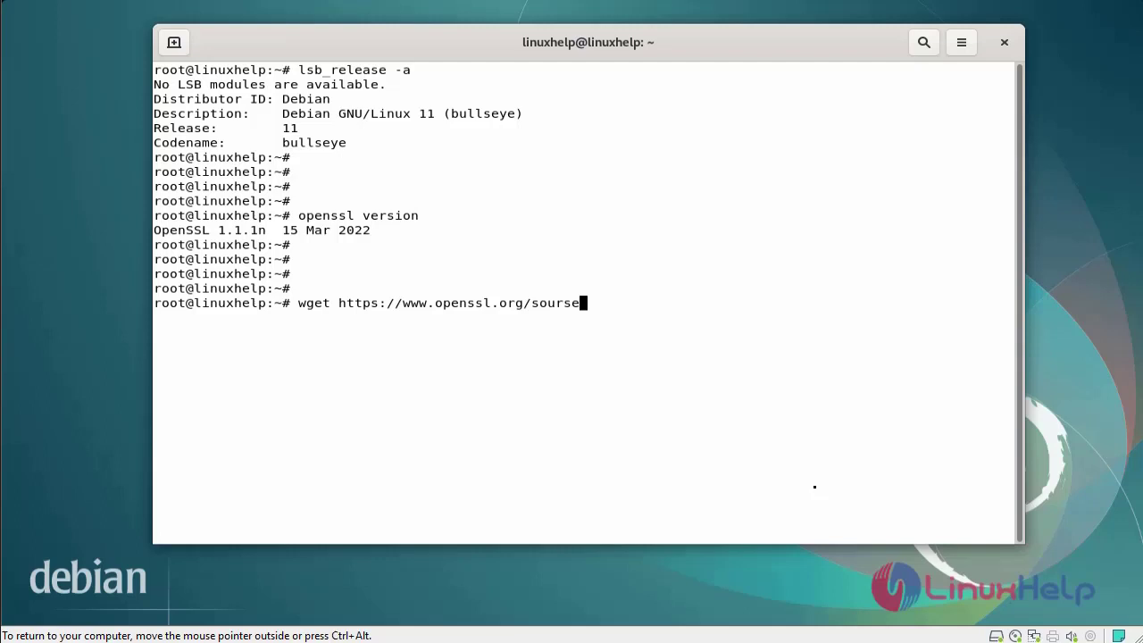
pyautogui.write('/')
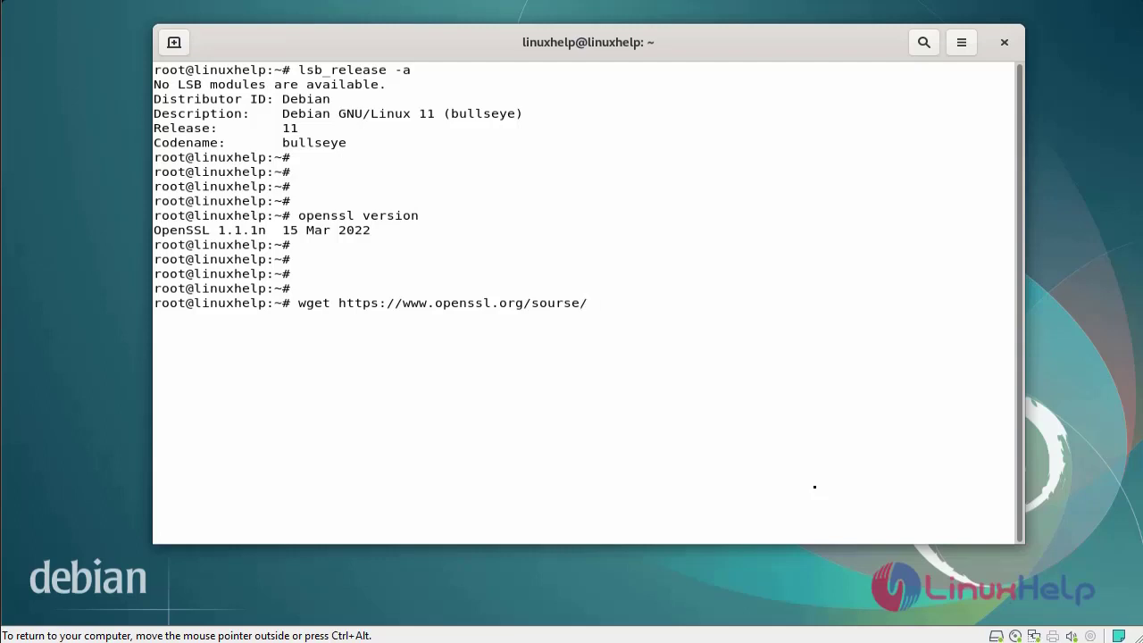
pyautogui.write('openssl')
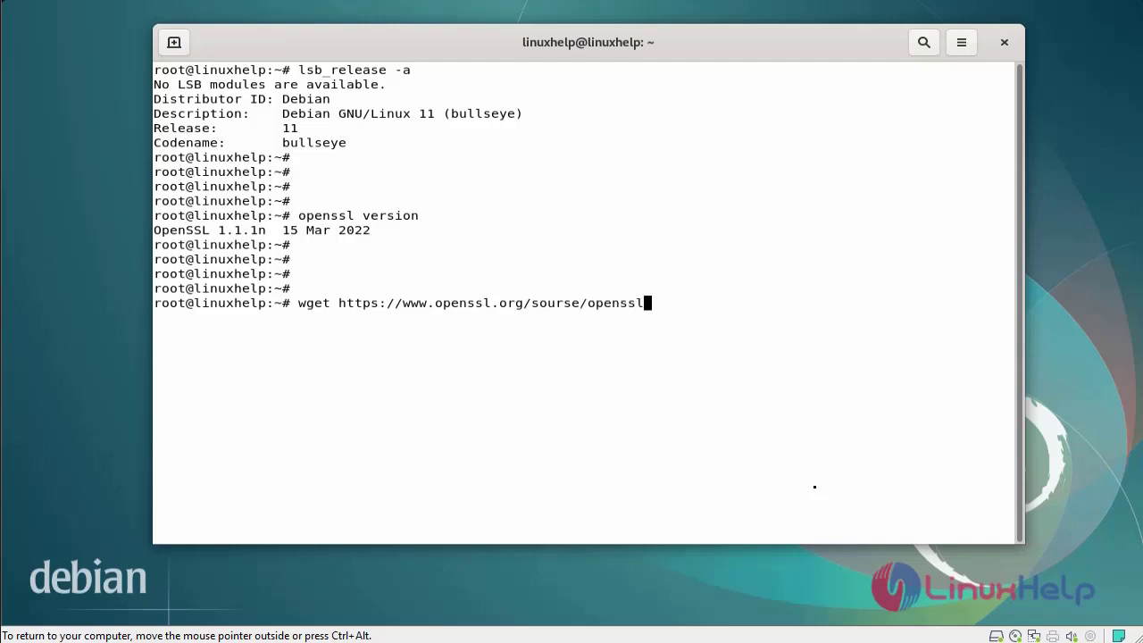
pyautogui.press('Return')
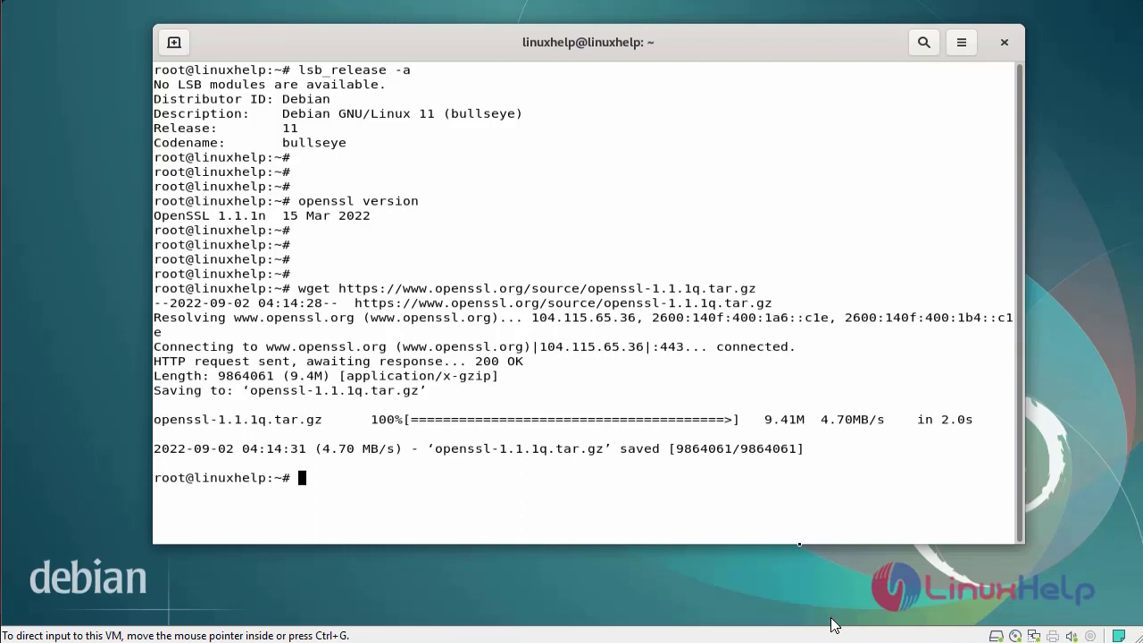
pyautogui.moveTo(767, 450)
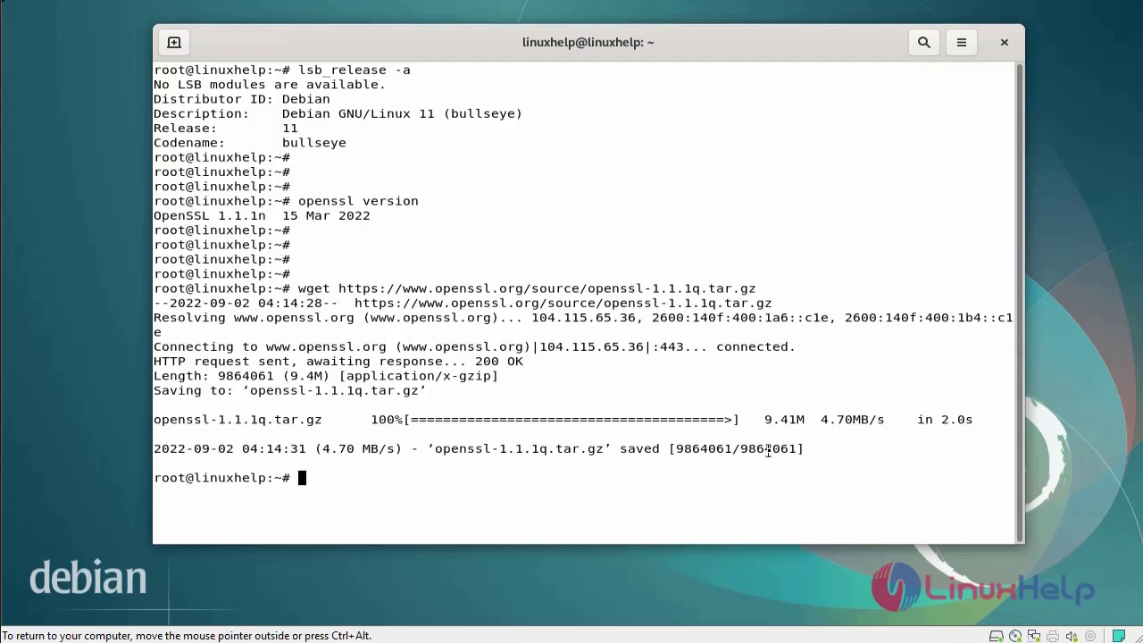
pyautogui.press('Return')
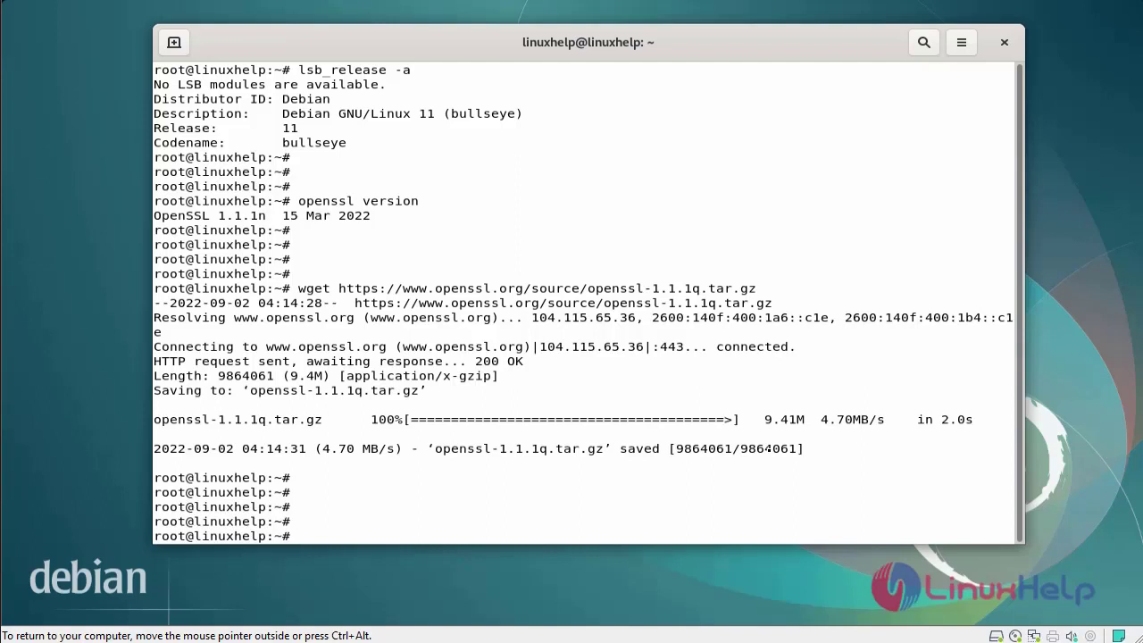
# - Move openssl-1.1.1q.tar.gz into /usr/src
pyautogui.write('mv ope')
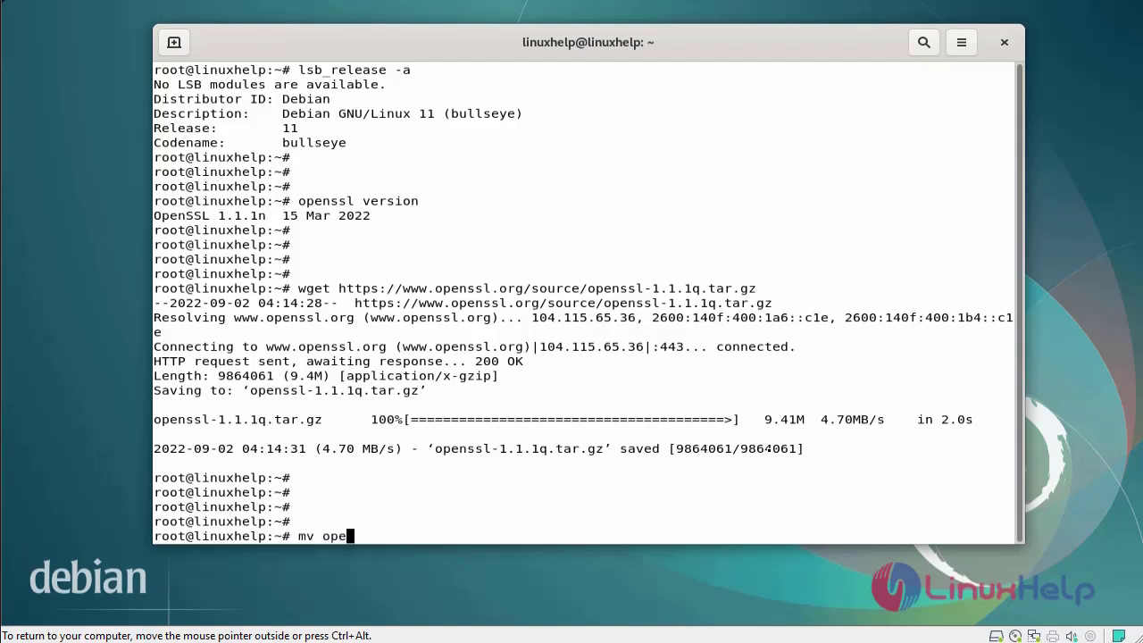
pyautogui.write('nssl-1.1.1q.tar.gz')
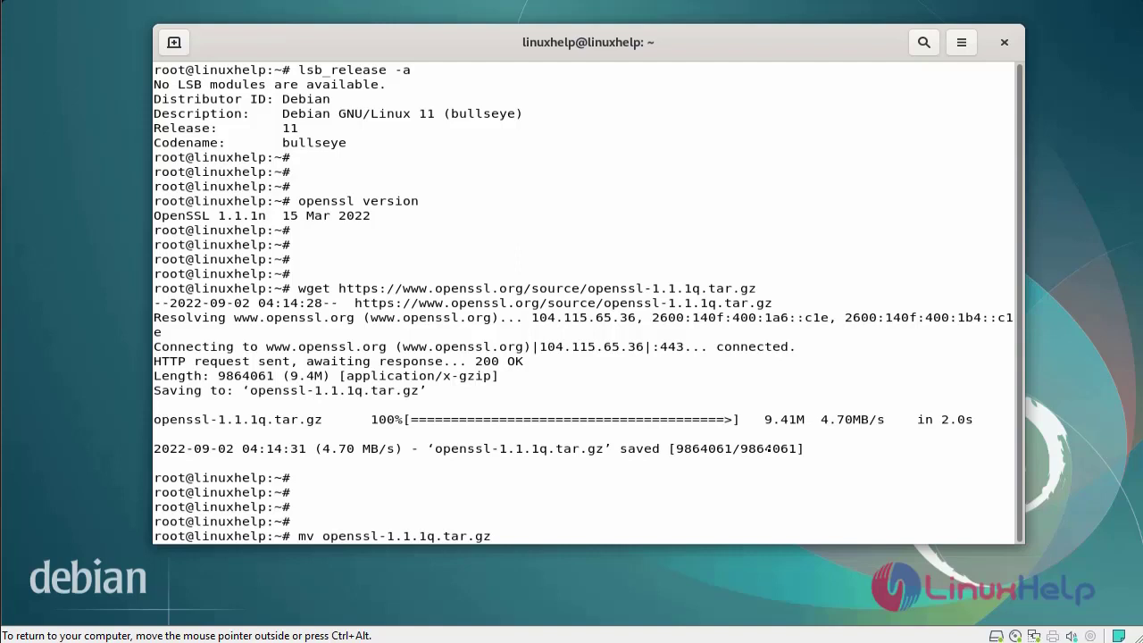
pyautogui.write('/usr/')
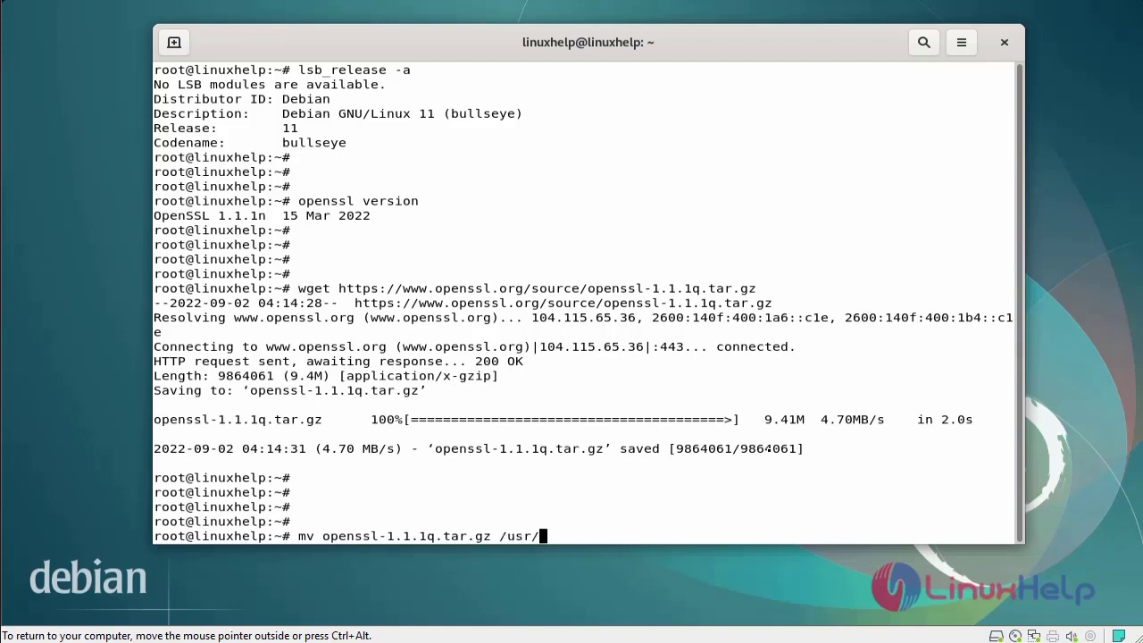
pyautogui.press('Return')
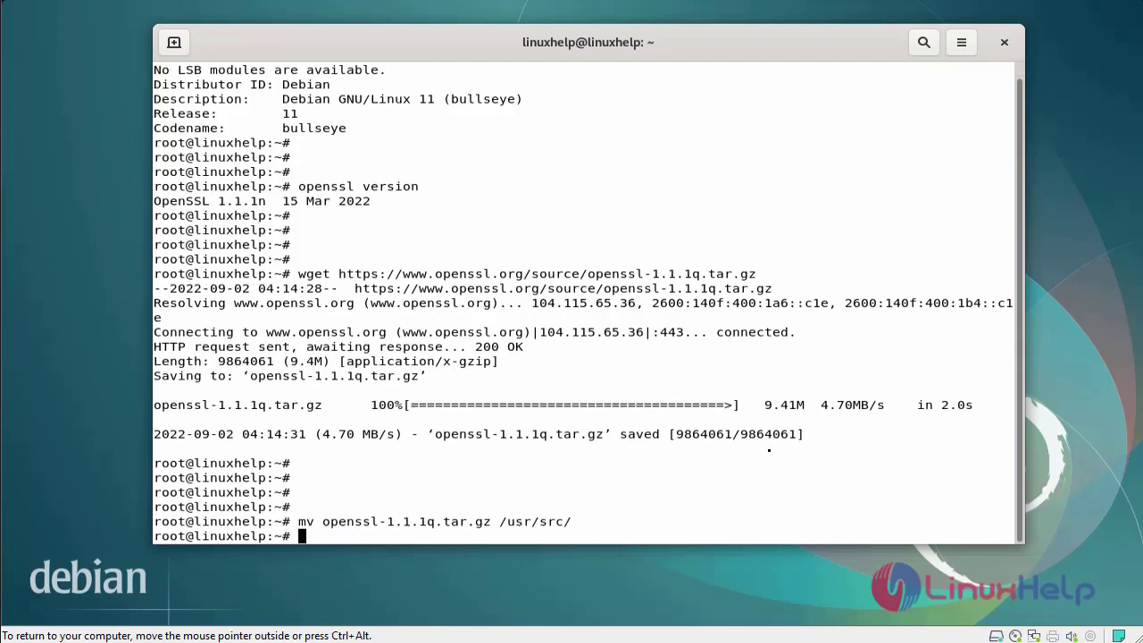
pyautogui.press('Return')
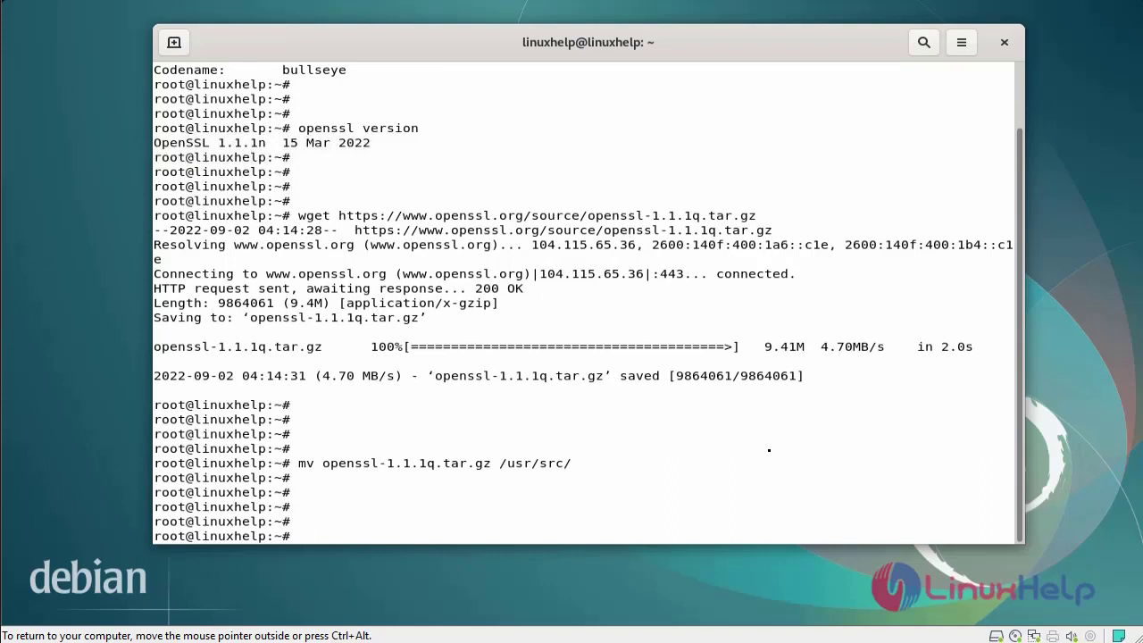
# - Change into /usr/src and list it to confirm the 9.4M tarball is there
pyautogui.write('cd')
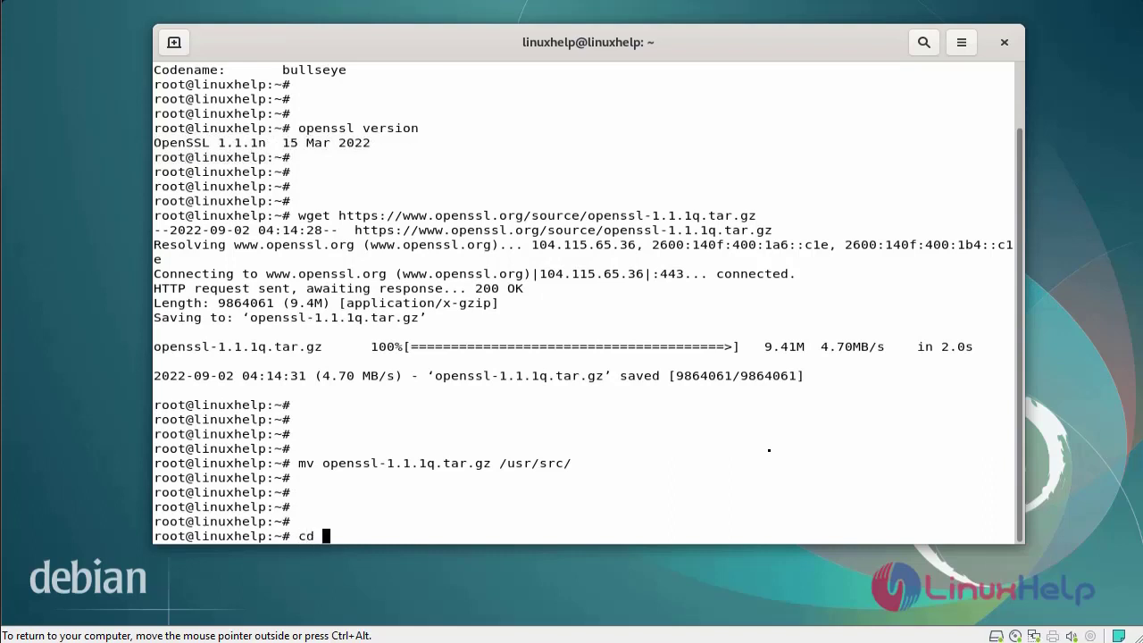
pyautogui.write('u')
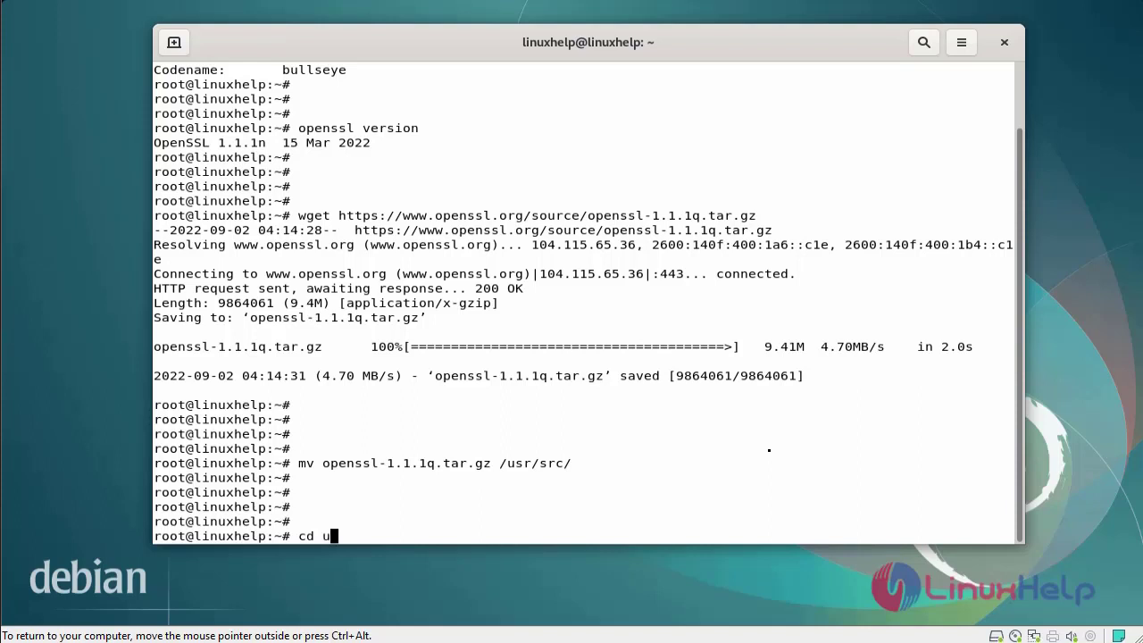
pyautogui.press('BackSpace')
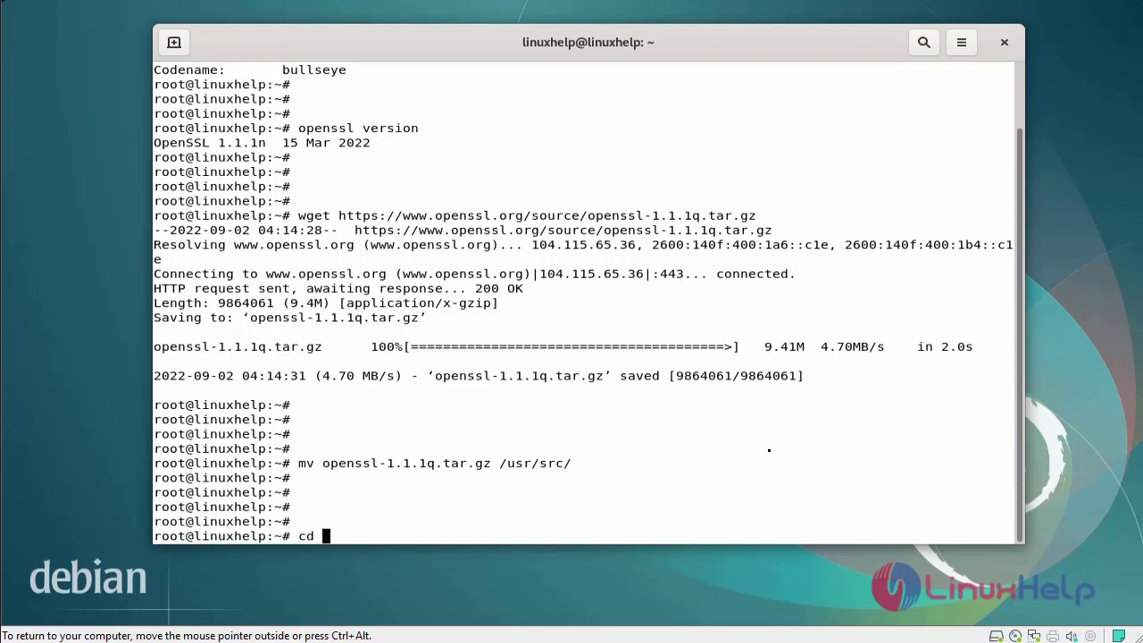
pyautogui.write('/usr/')
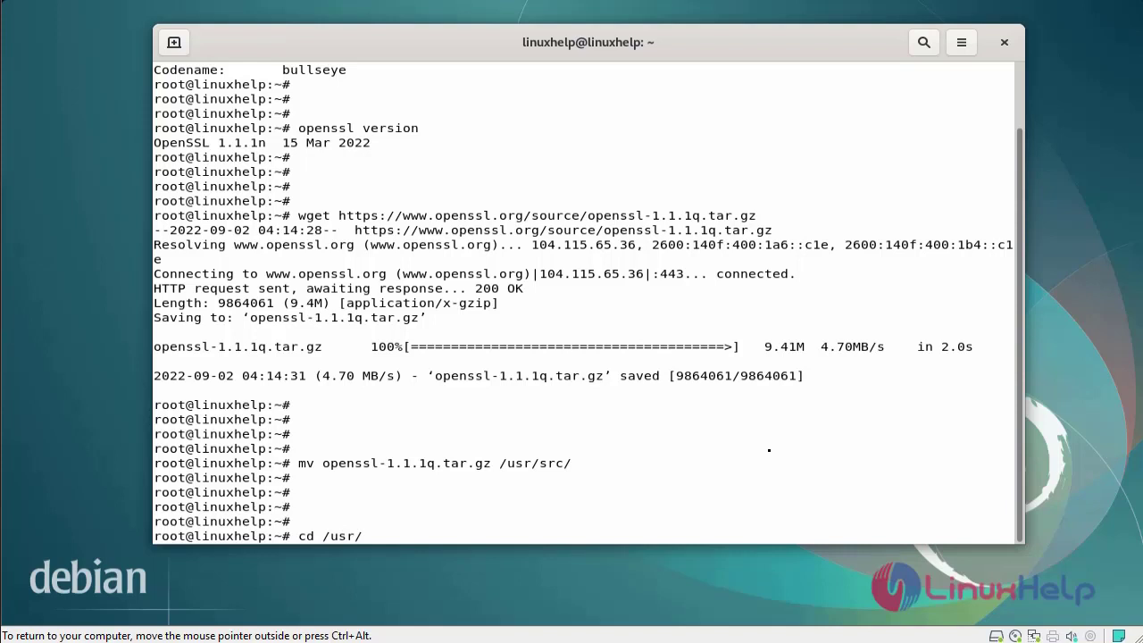
pyautogui.press('Return')
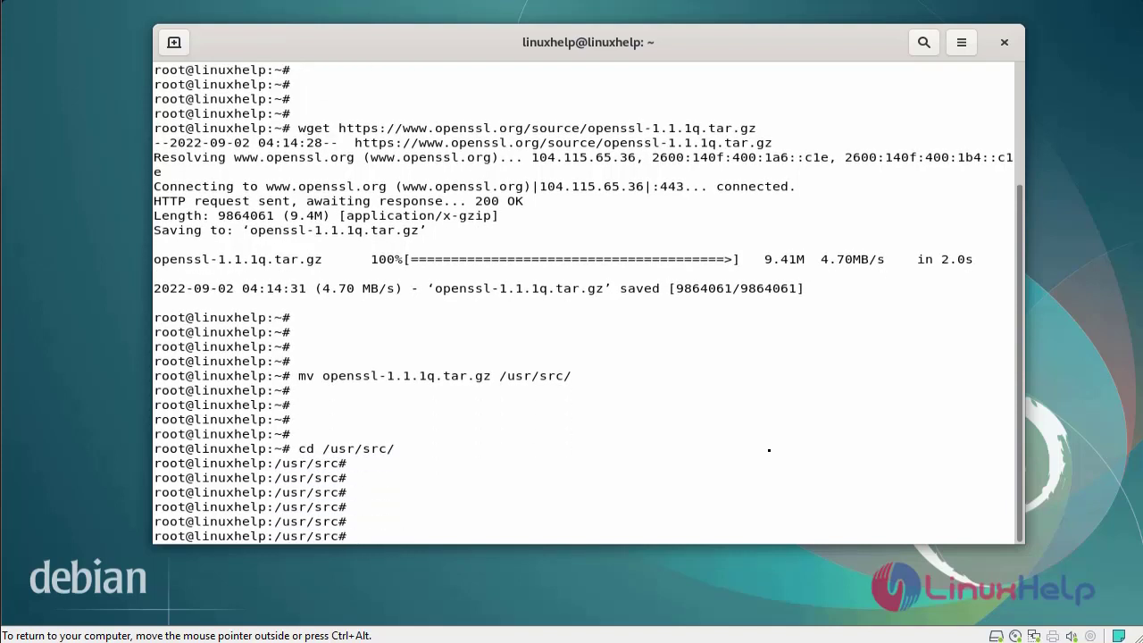
pyautogui.write('ls -la')
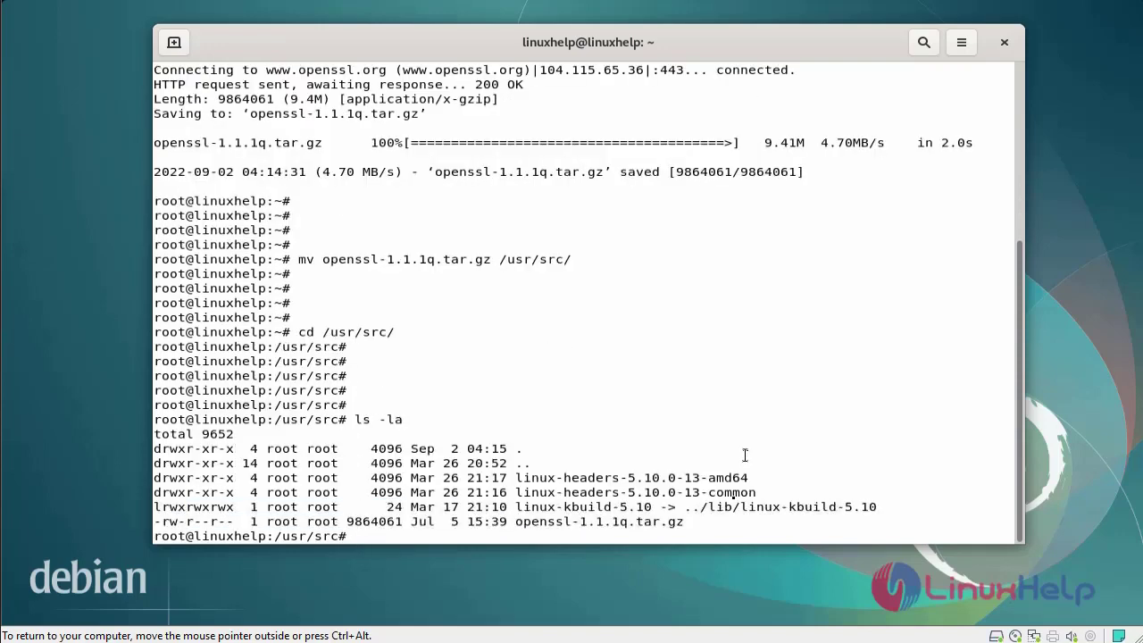
pyautogui.moveTo(357, 536)
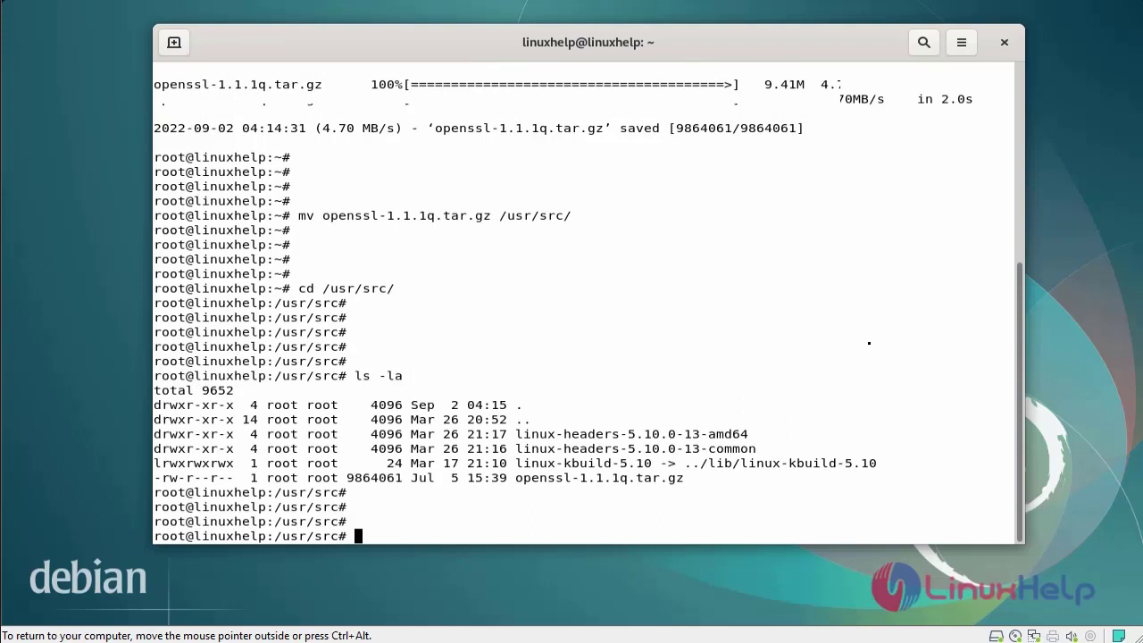
# - Extract openssl-1.1.1q.tar.gz with tar xzf
pyautogui.write('tar x')
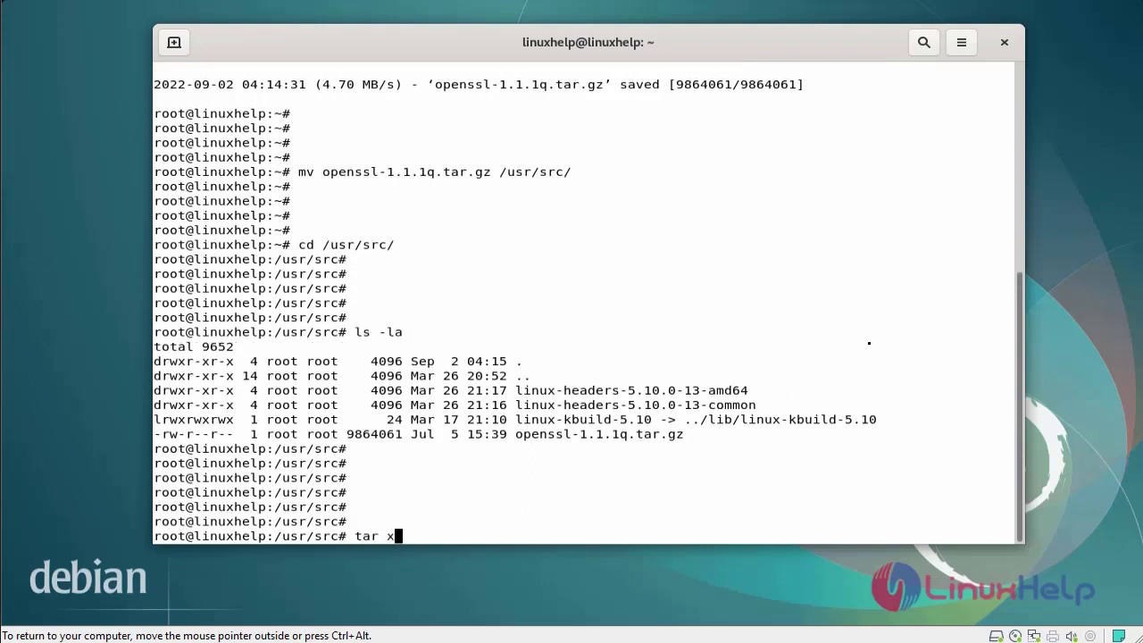
pyautogui.write('z')
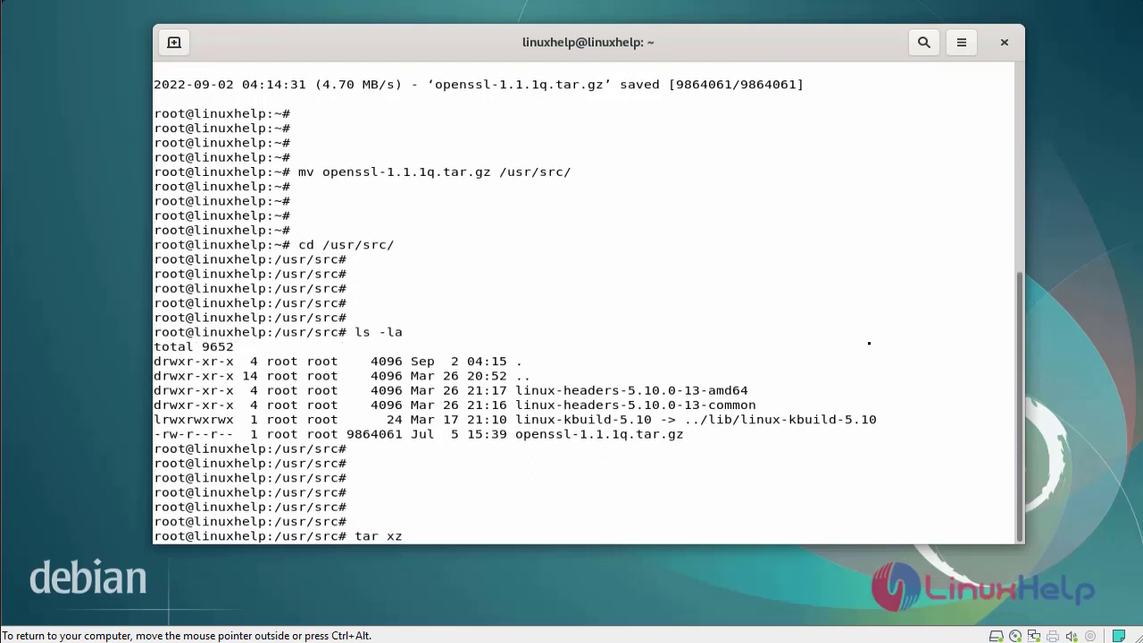
pyautogui.write('f op')
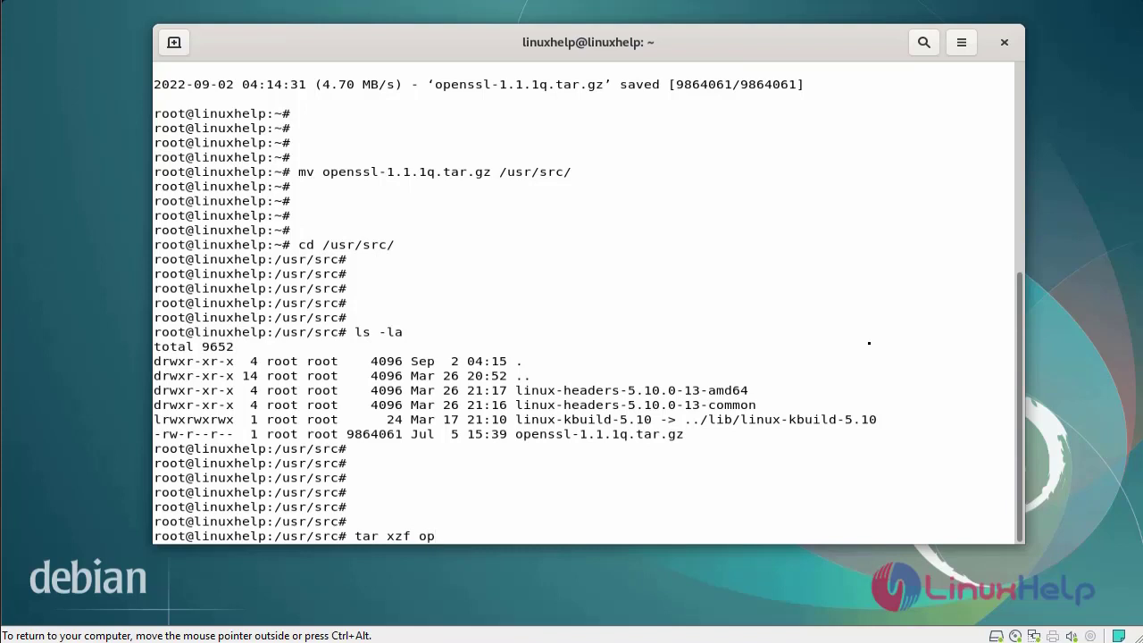
pyautogui.write('enssl-1.1.1q.tar.gz')
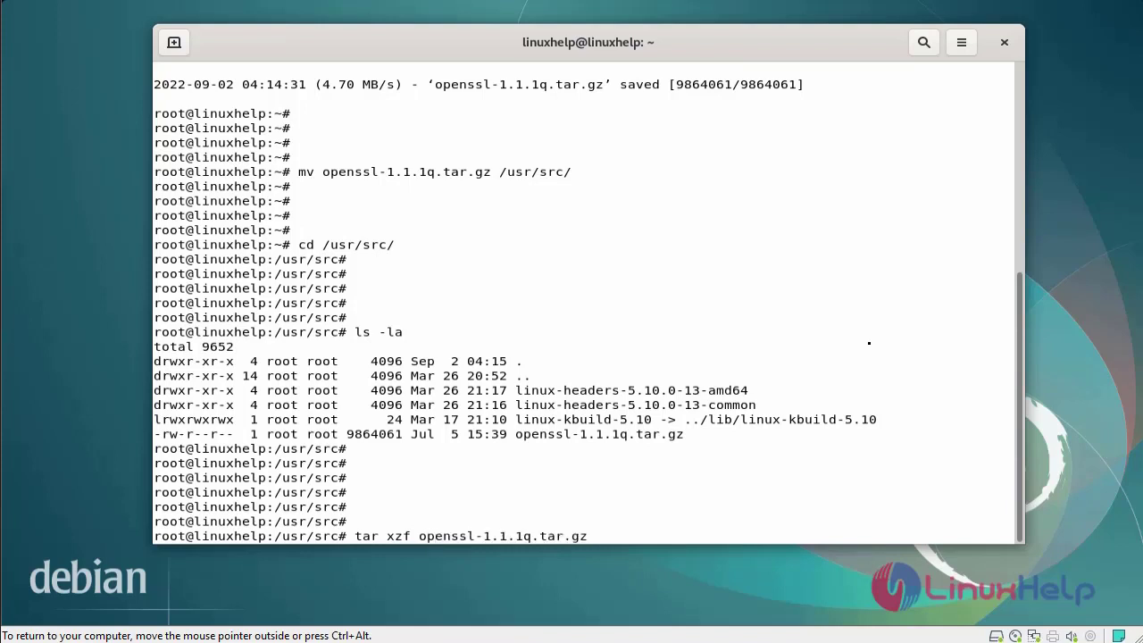
pyautogui.press('Return')
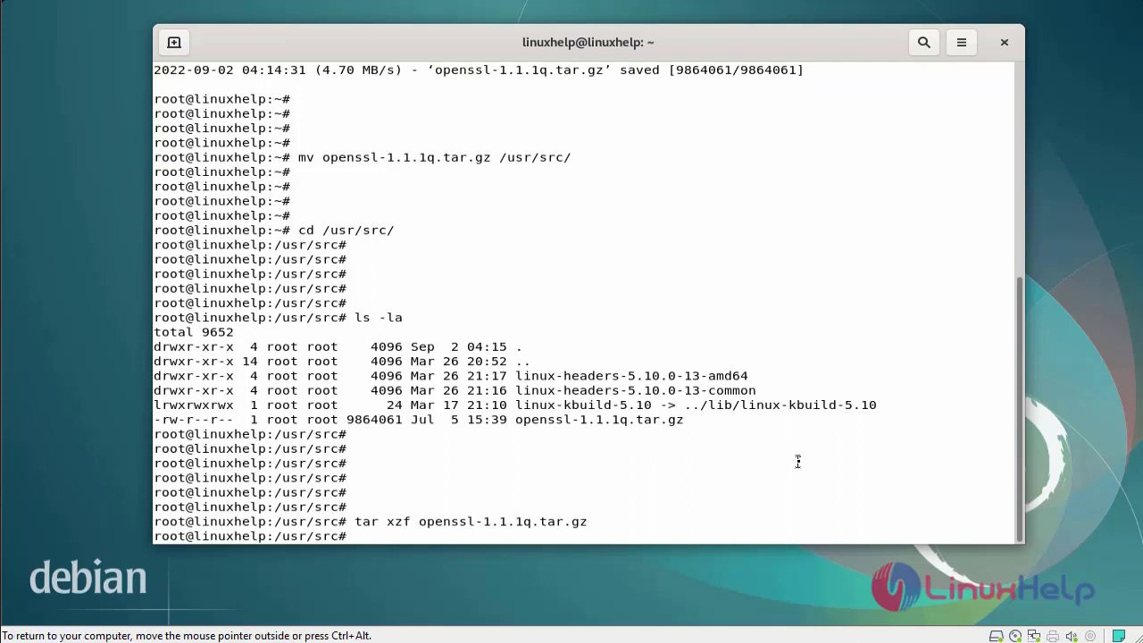
# - Change into the openssl-1.1.1q source directory
pyautogui.write('cd')
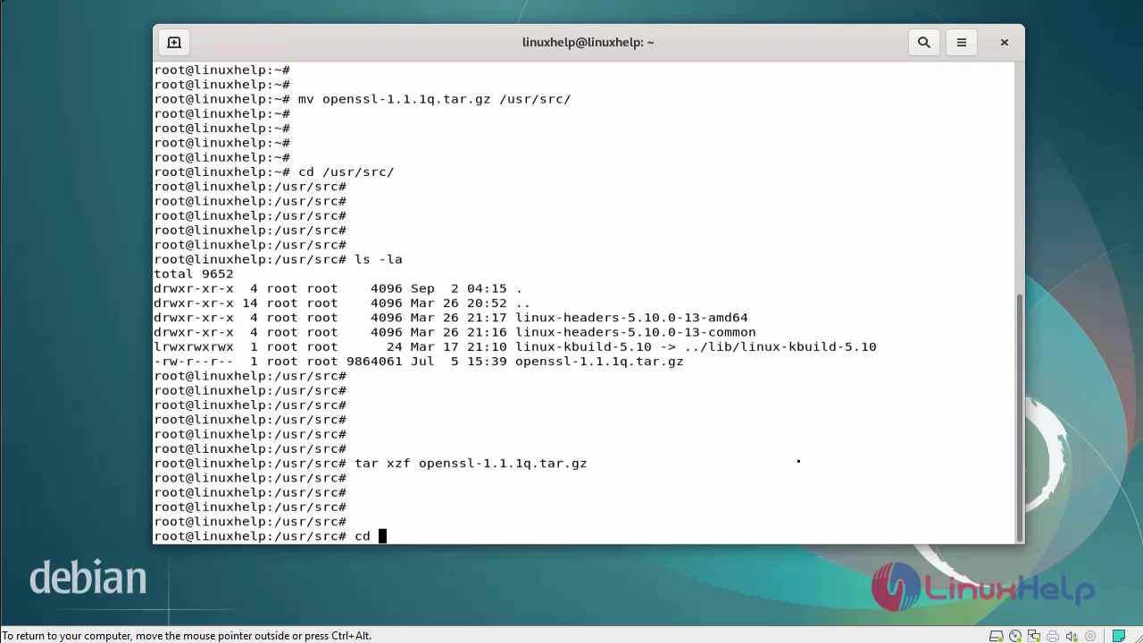
pyautogui.write('openssl-1.1.1q')
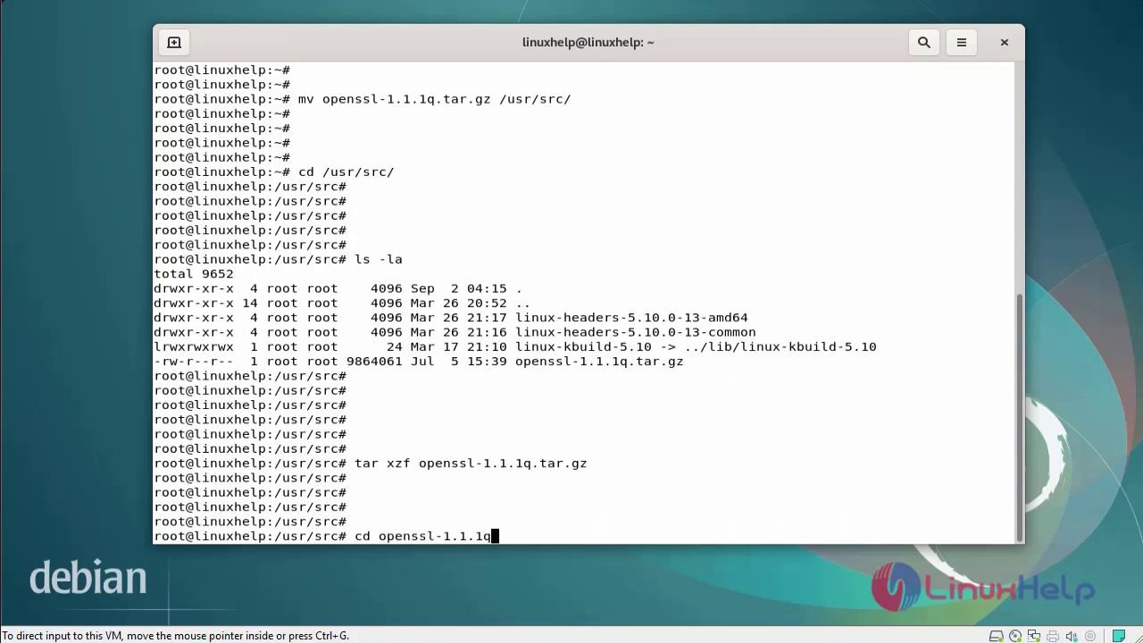
pyautogui.press('Return')
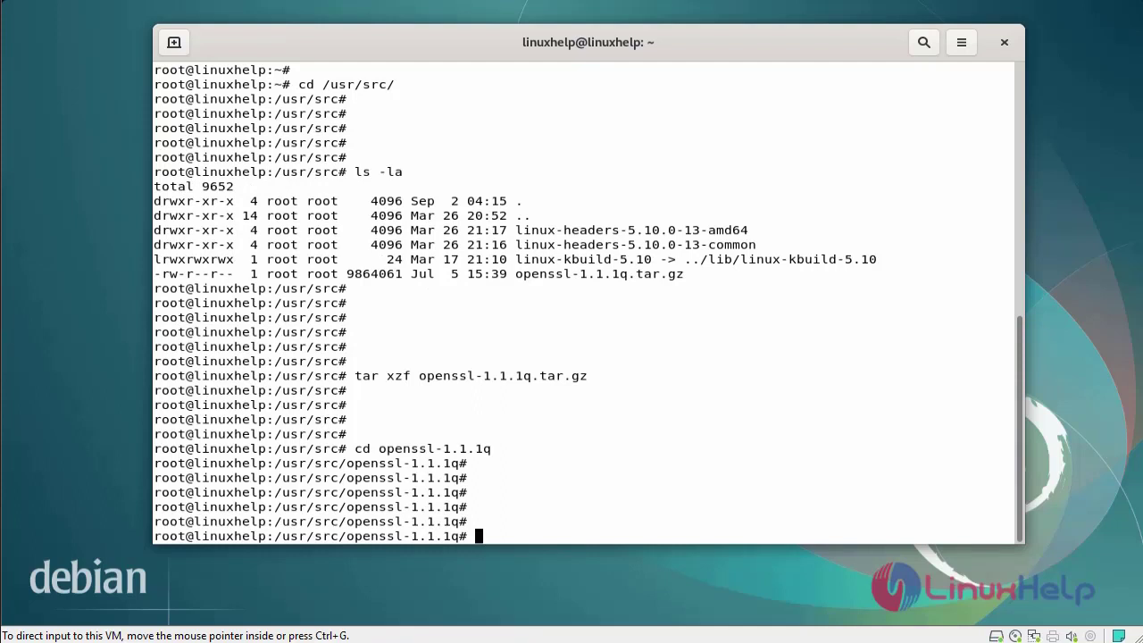
# - Run ./config to configure OpenSSL 1.1.1q for linux-x86_64 and generate the Makefile
pyautogui.write('.')
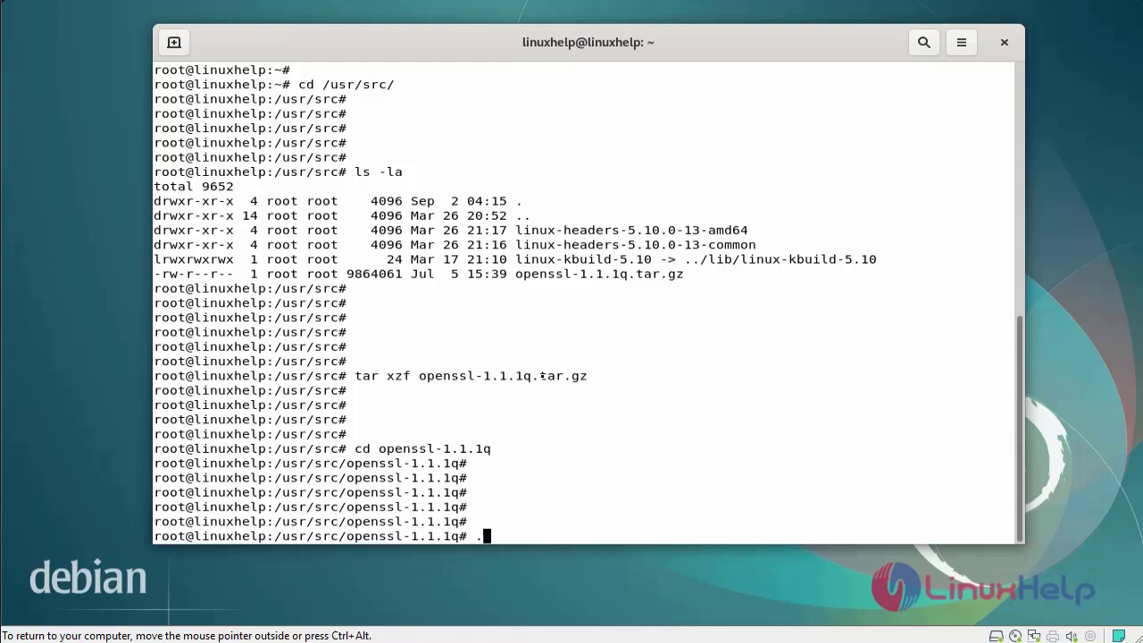
pyautogui.write('/c')
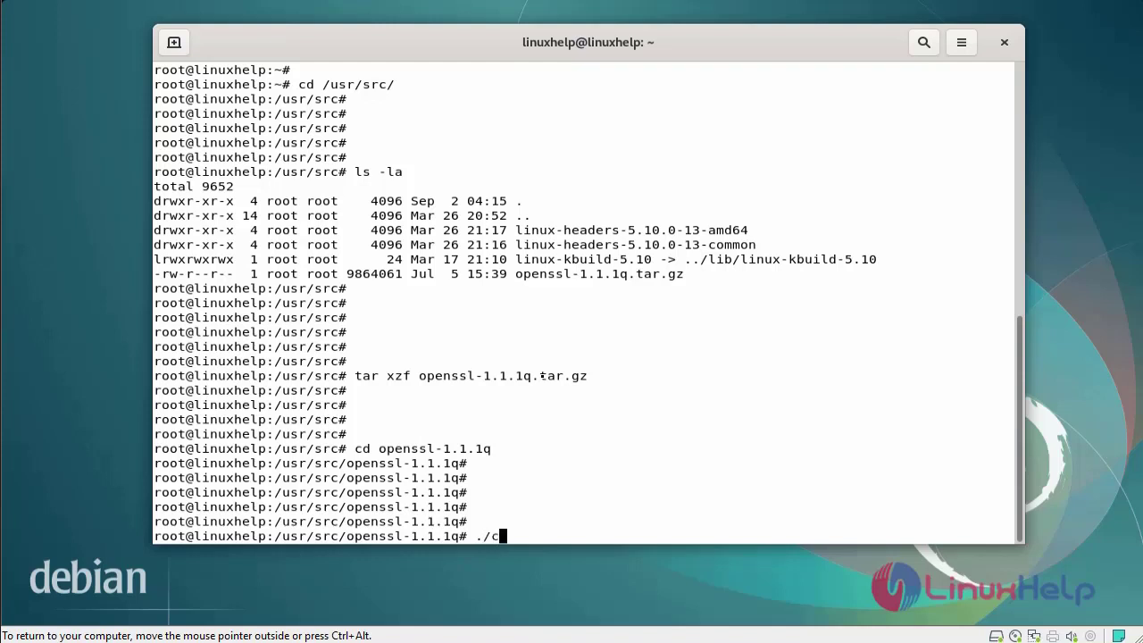
pyautogui.write('onfig')
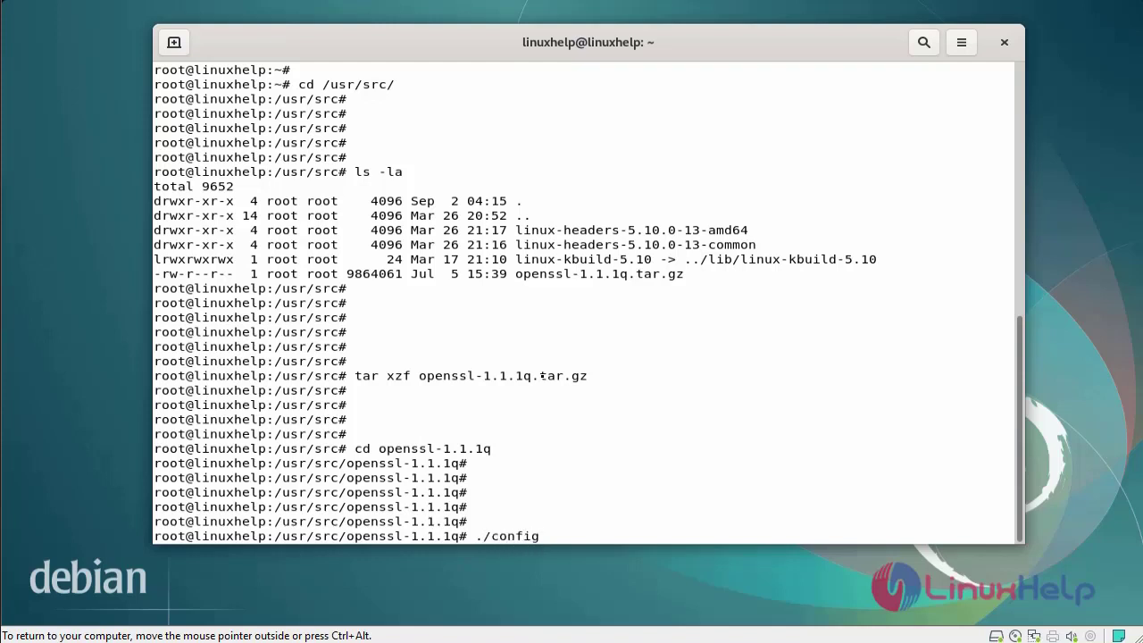
pyautogui.press('Return')
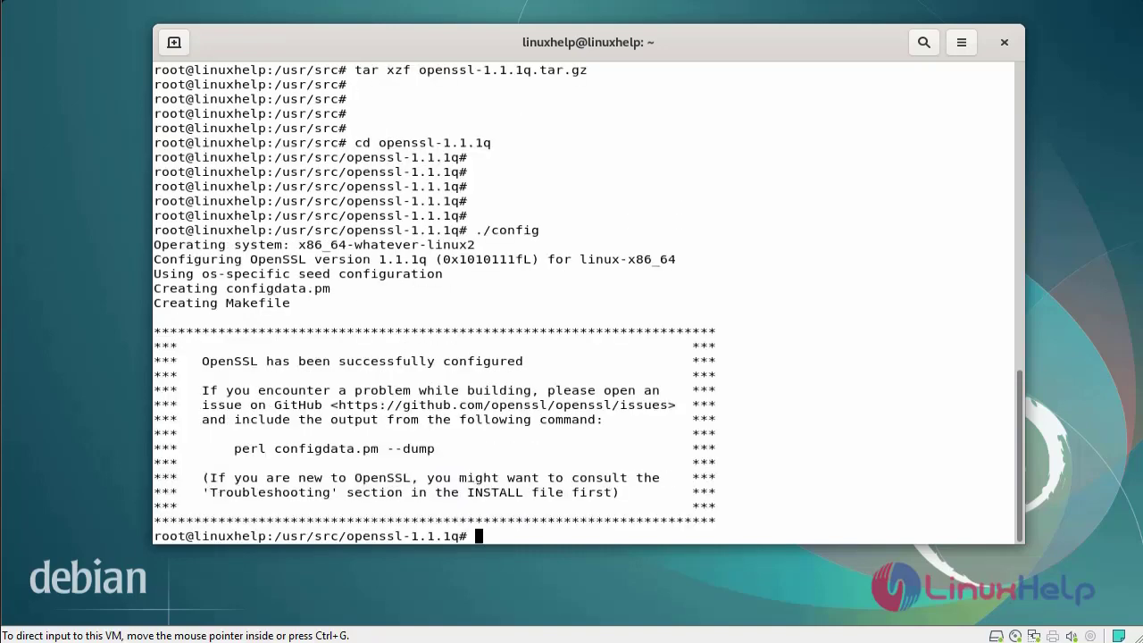
pyautogui.moveTo(857, 447)
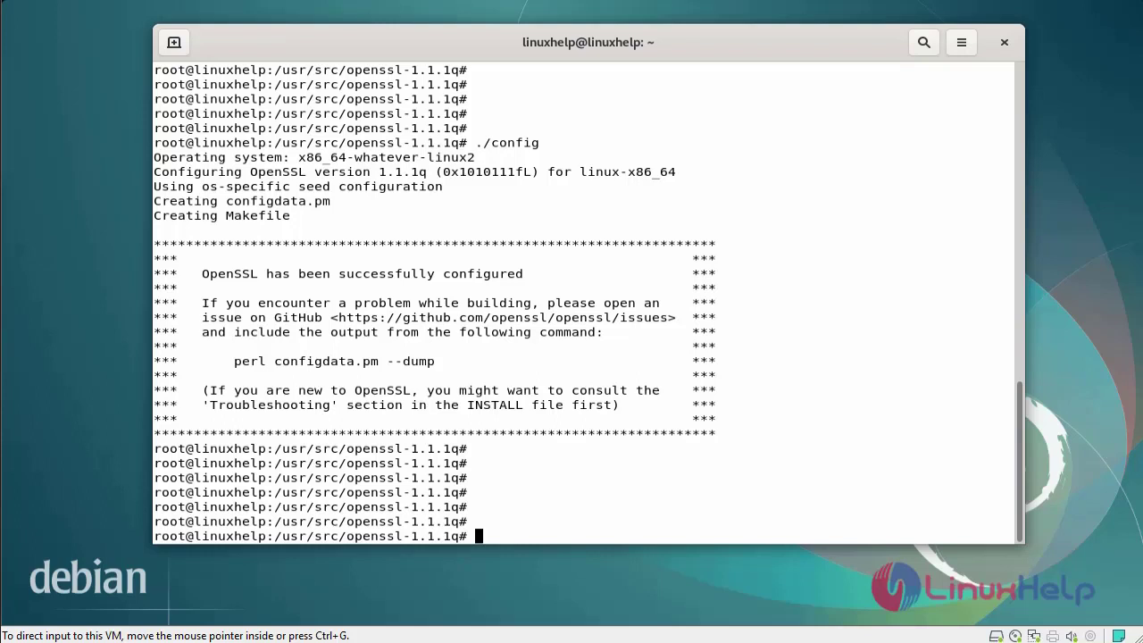
# - Compile OpenSSL 1.1.1q with make and follow the output through to Result: PASS
pyautogui.write('make')
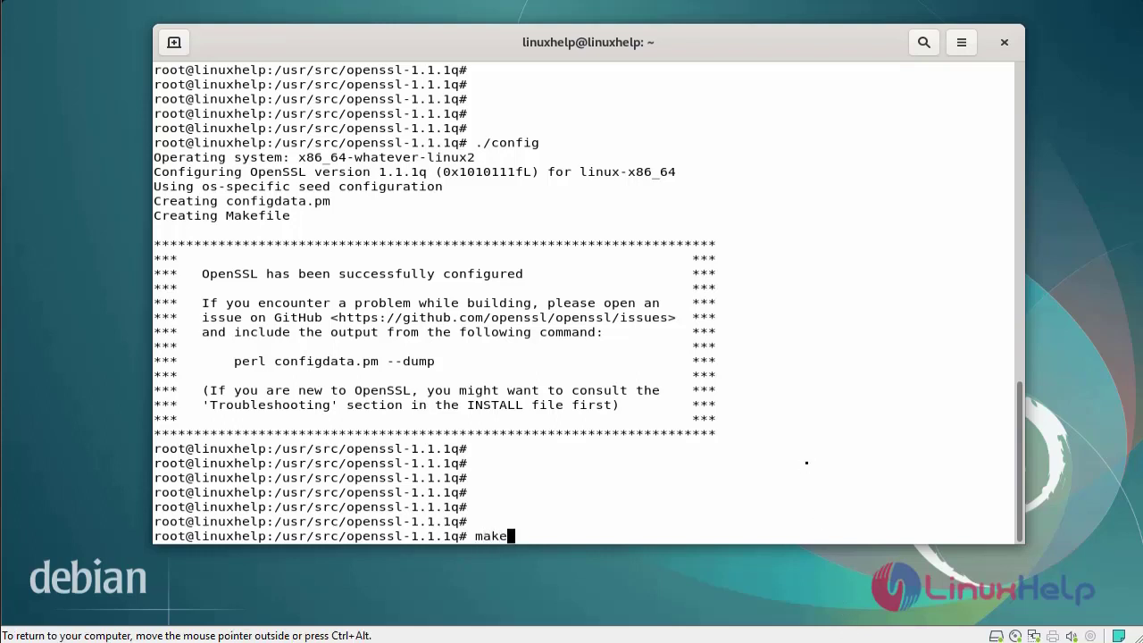
pyautogui.press('Return')
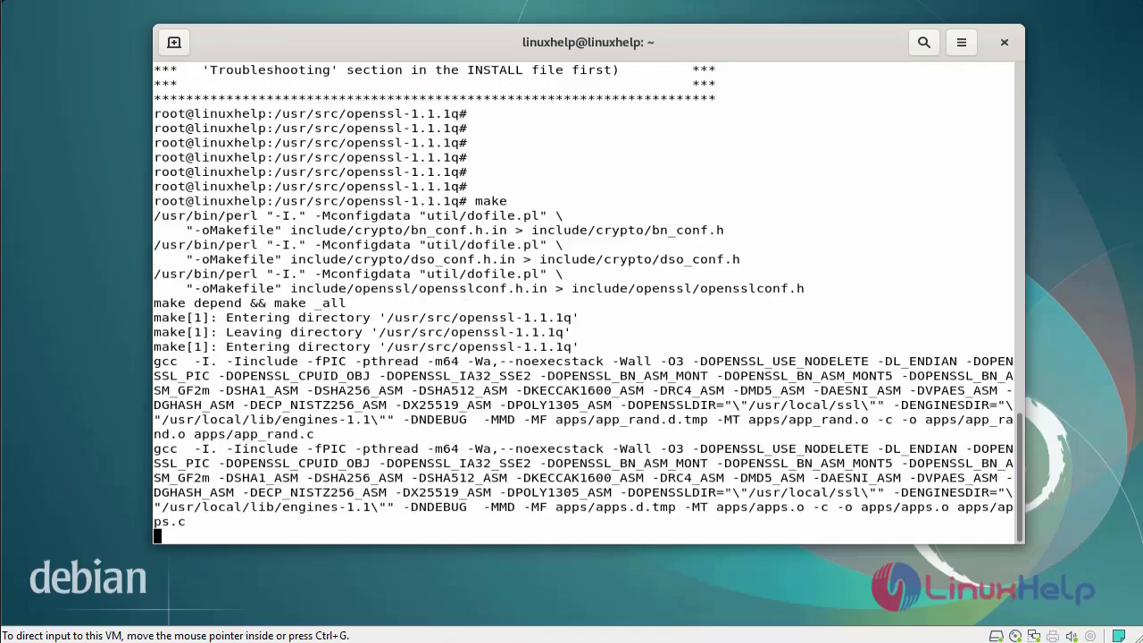
pyautogui.scroll(-3)
pyautogui.write('make test')
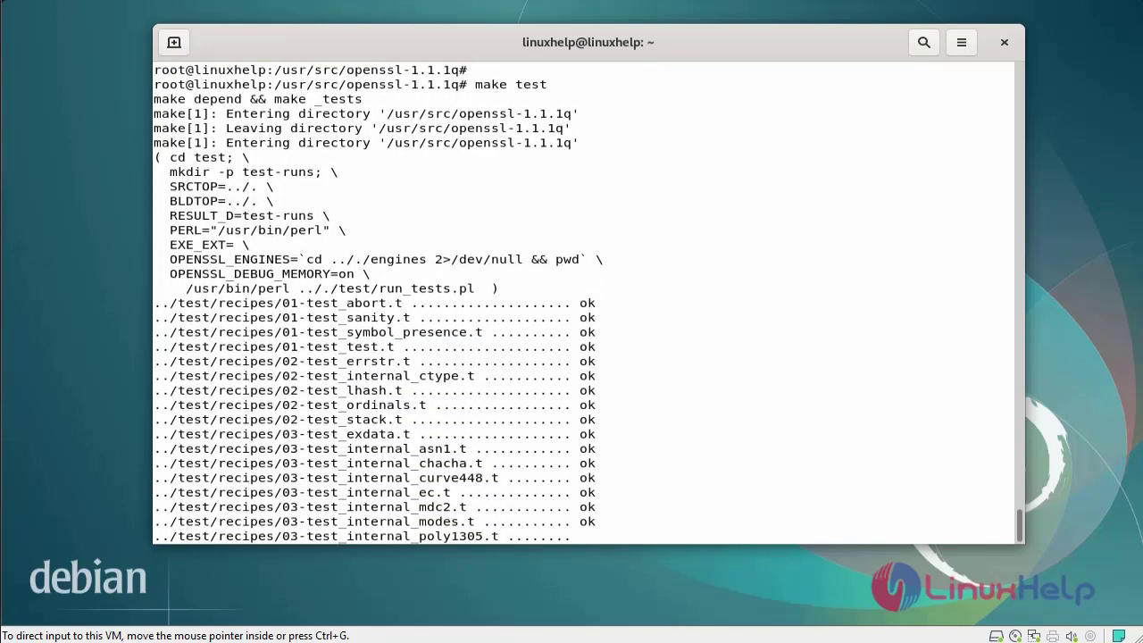
pyautogui.scroll(-3)
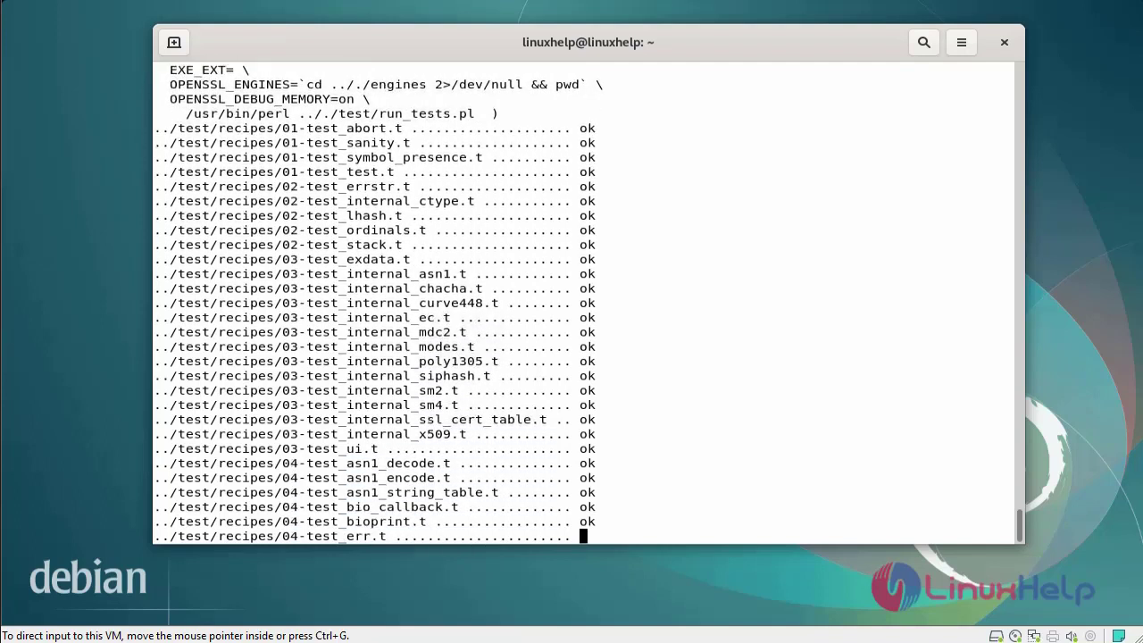
pyautogui.scroll(-3)
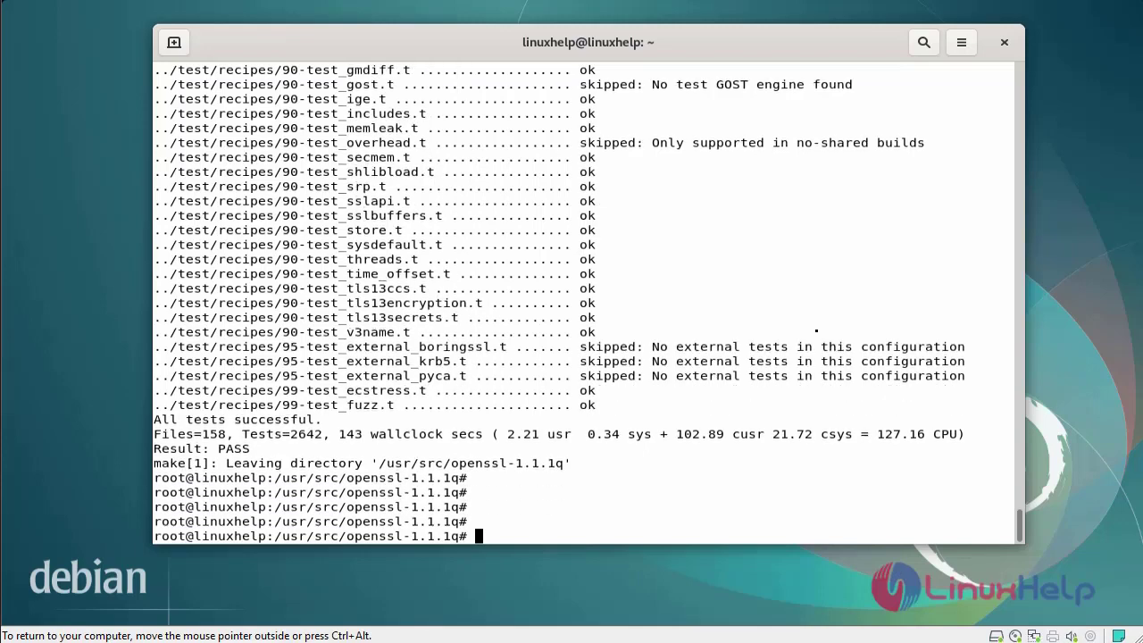
# - Run make install, placing OpenSSL binaries, man pages and HTML docs under /usr/local
pyautogui.write('make')
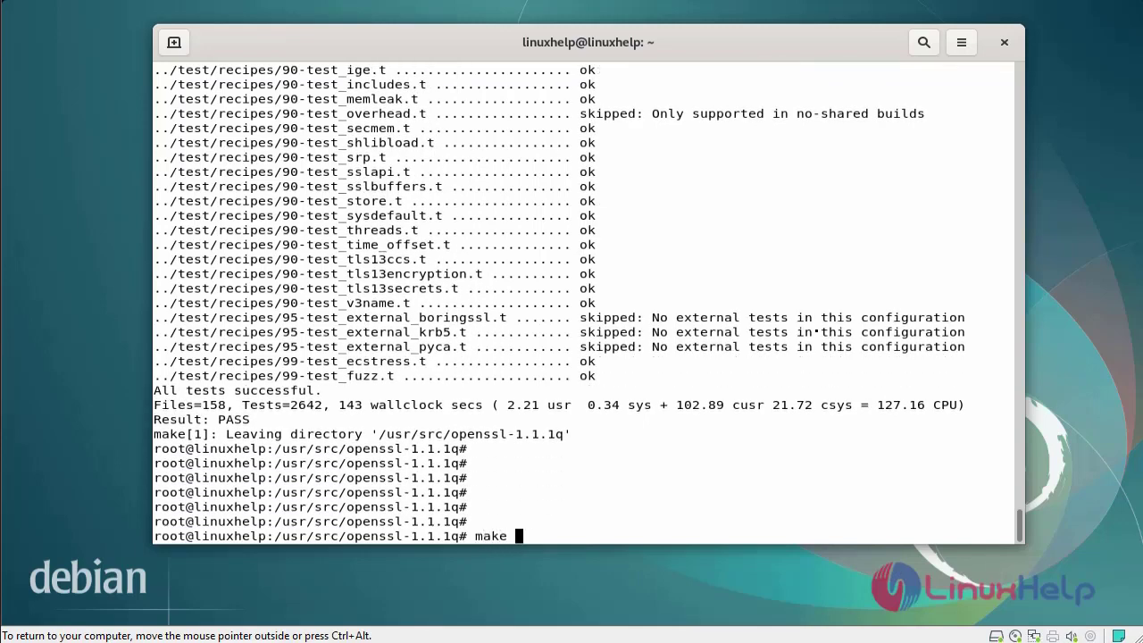
pyautogui.write('install')
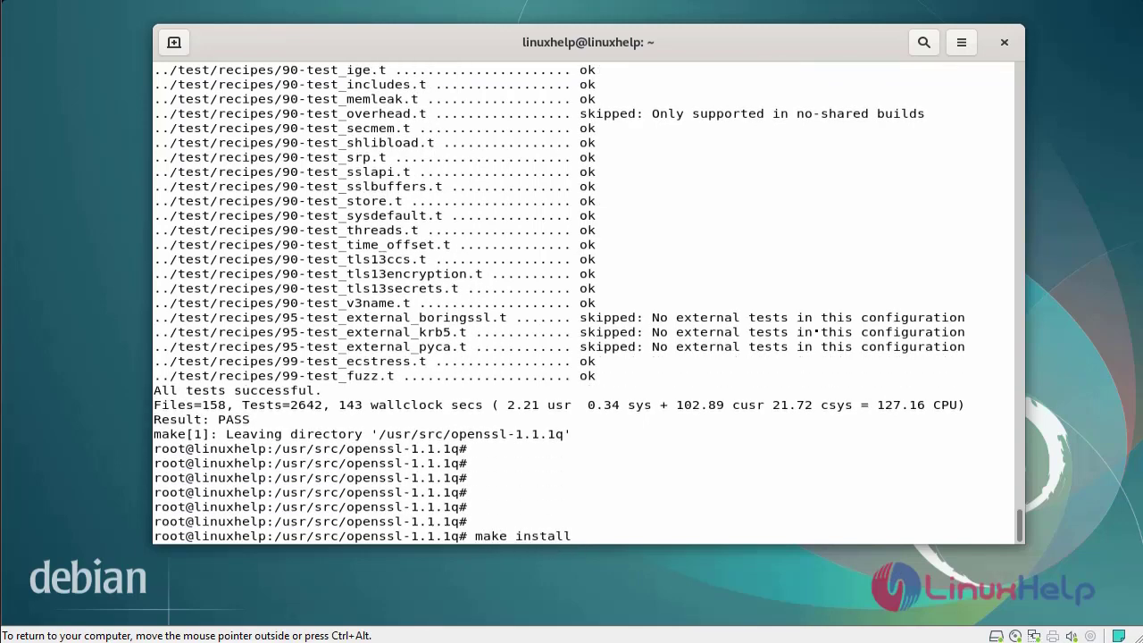
pyautogui.press('Return')
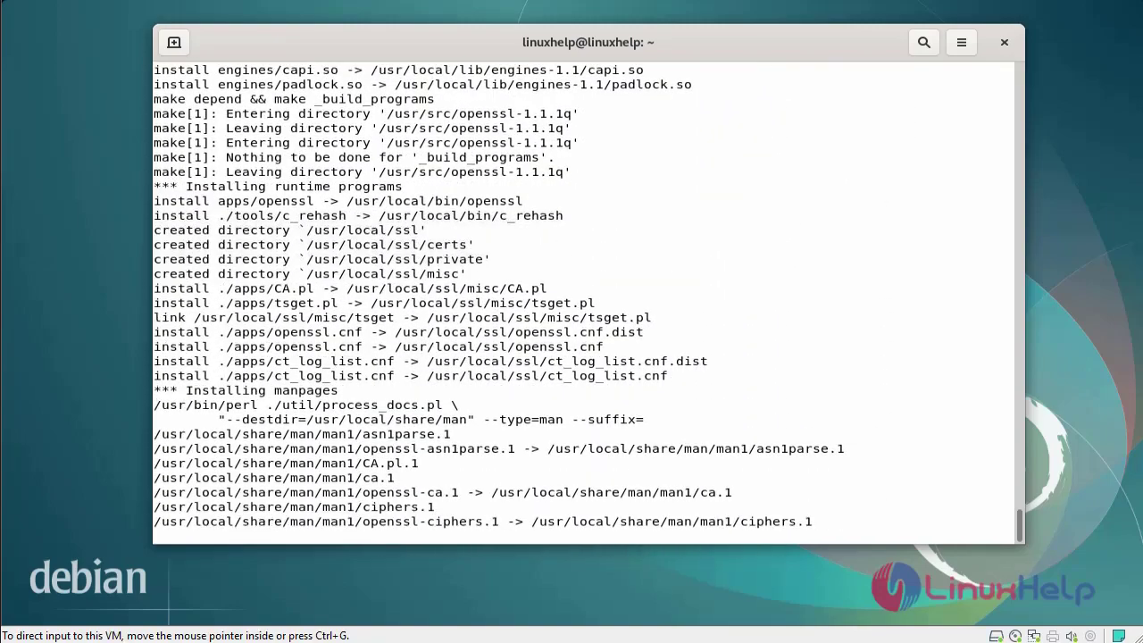
pyautogui.scroll(-3)
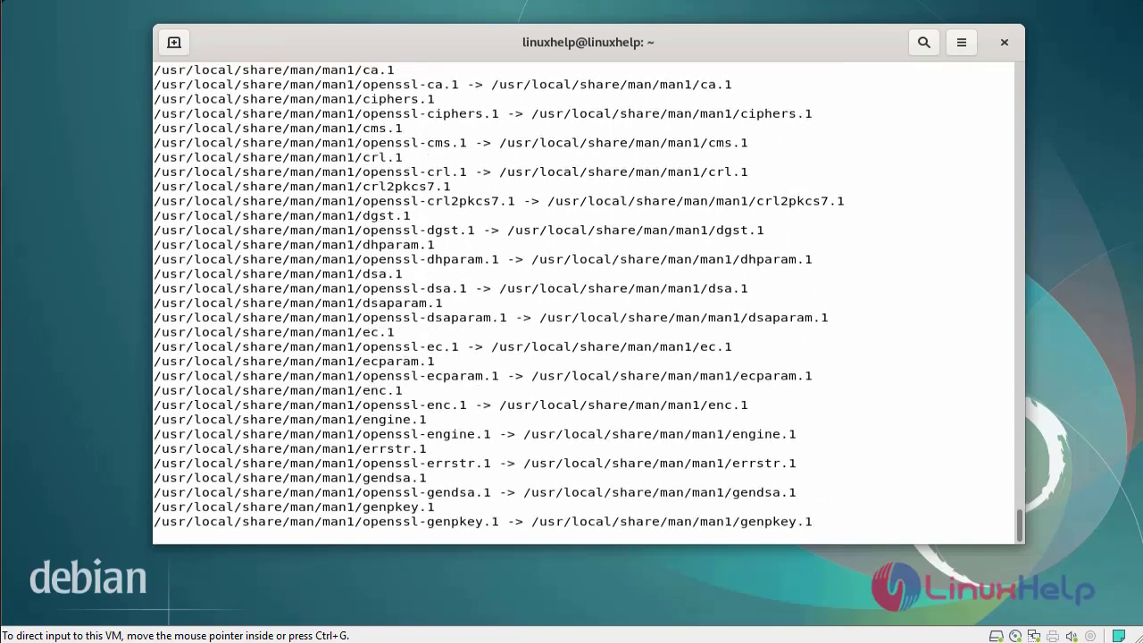
pyautogui.scroll(-3)
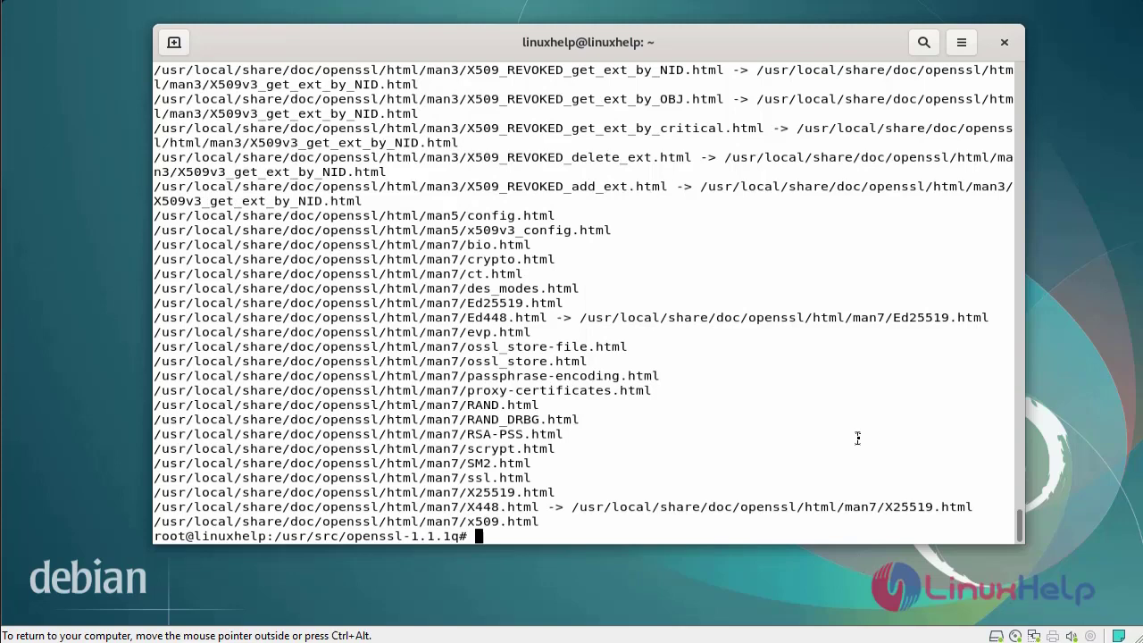
pyautogui.press('Return')
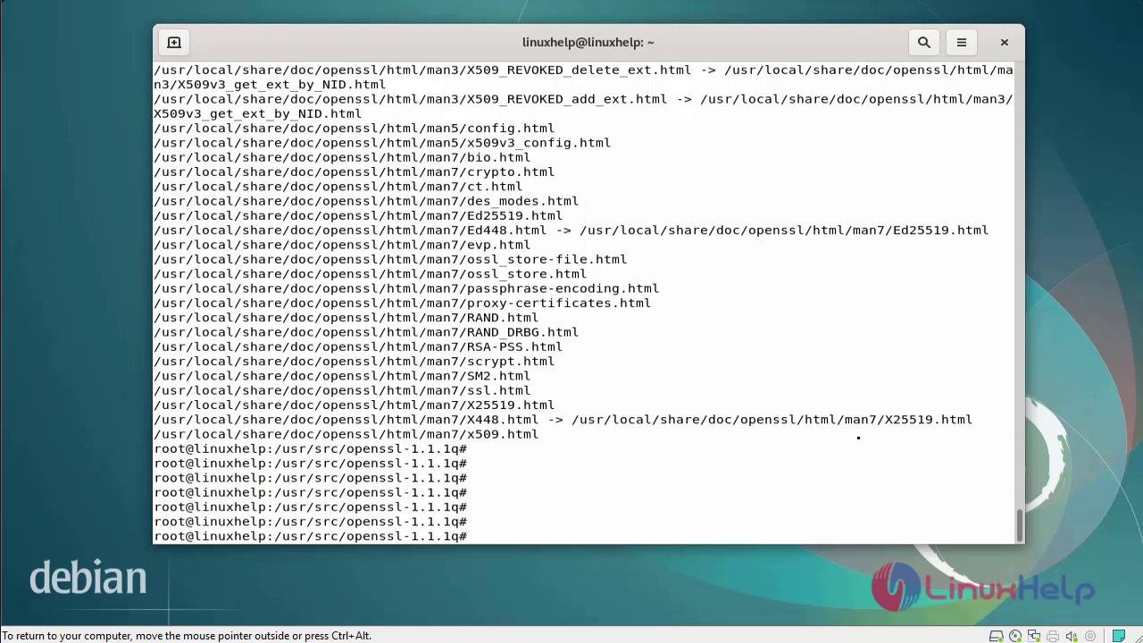
# - Run openssl version again, which still reports OpenSSL 1.1.1n (15 Mar 2022)
pyautogui.write('openssl v')
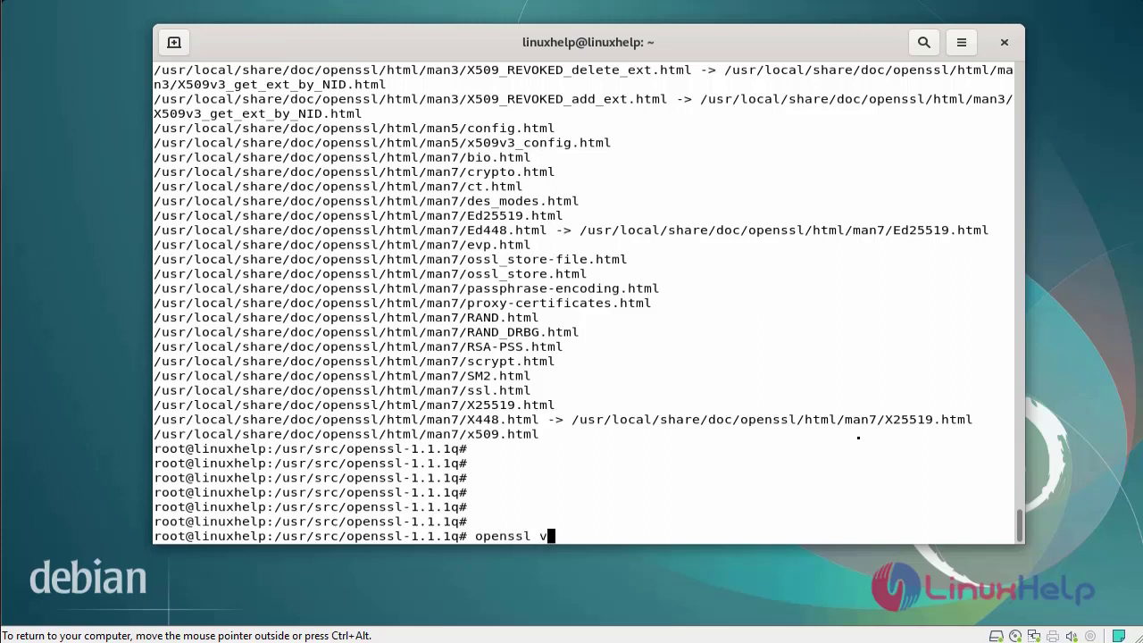
pyautogui.write('ersio')
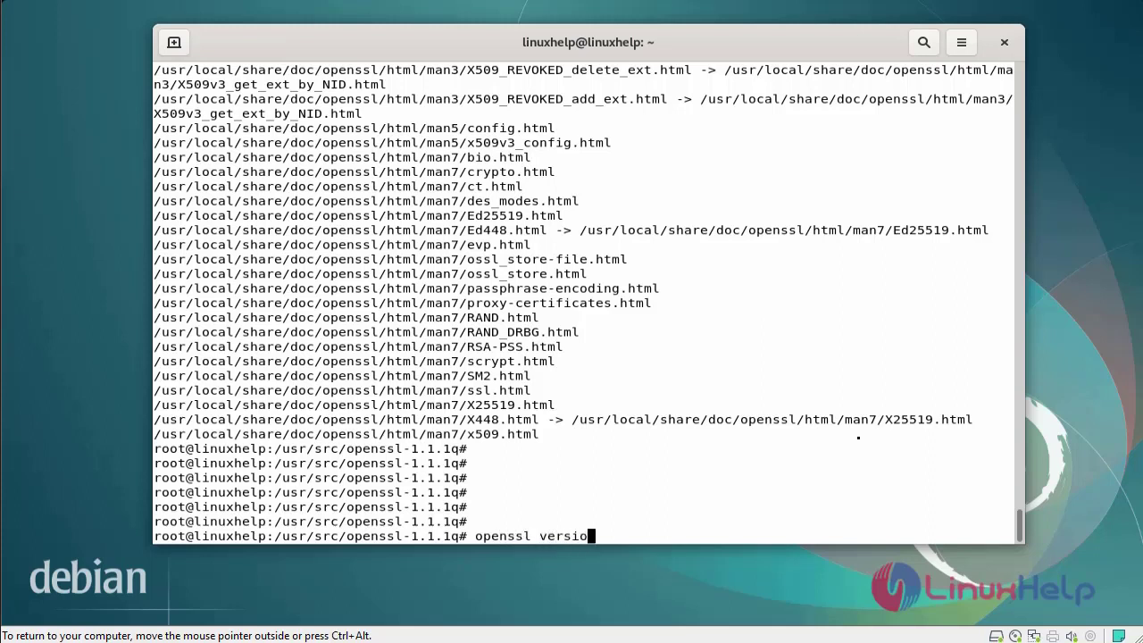
pyautogui.press('Return')
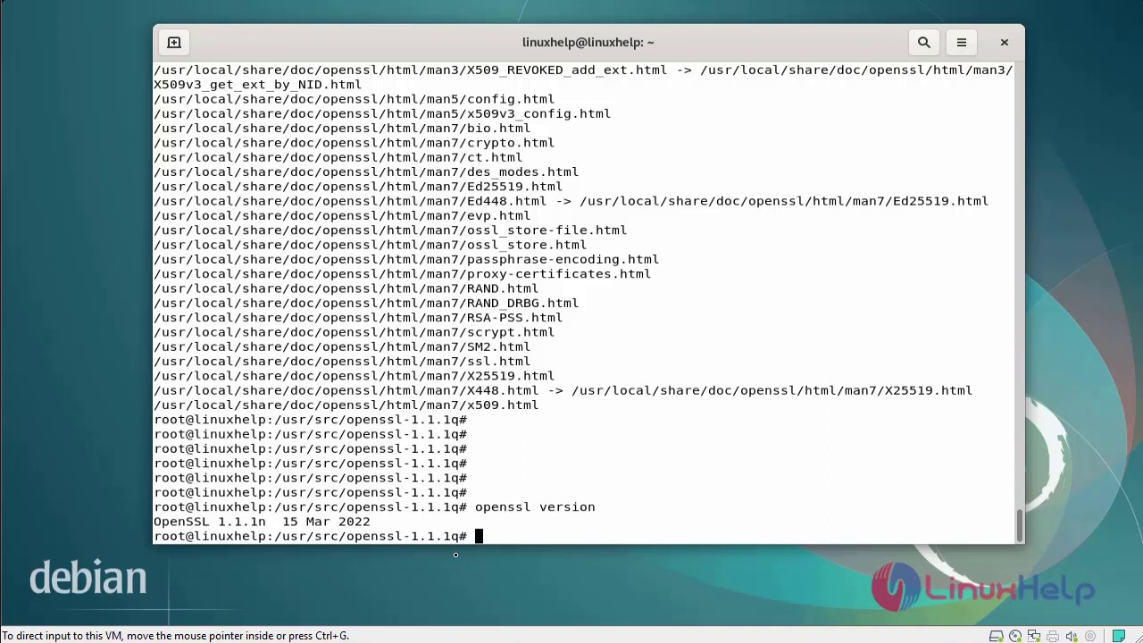
pyautogui.moveTo(732, 501)
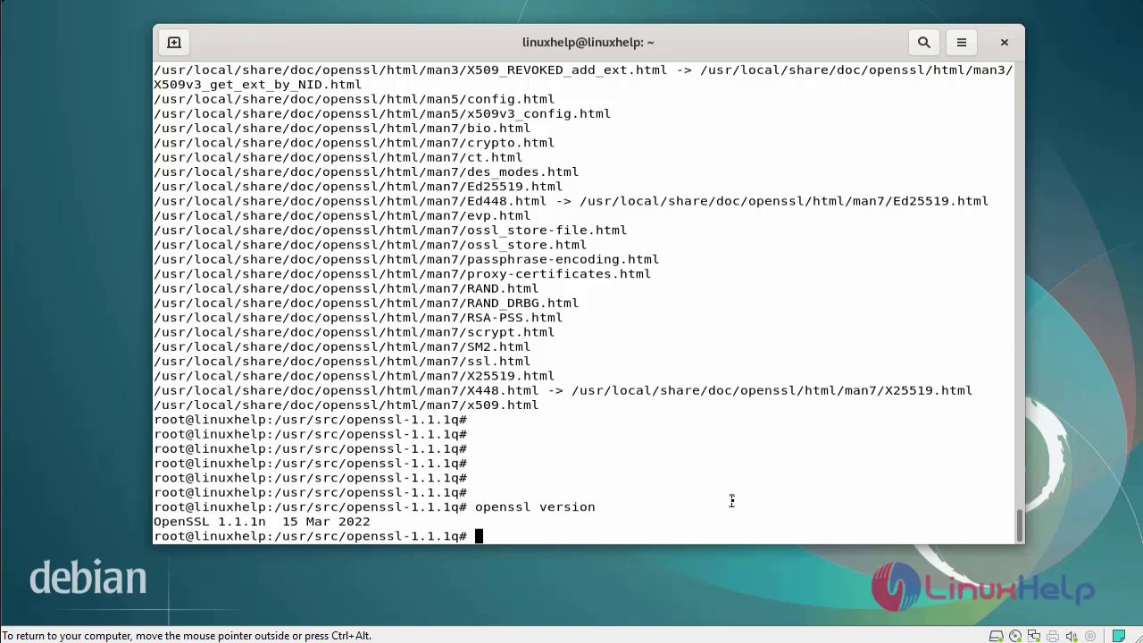
# - Move the old /usr/bin/openssl binary into /root
pyautogui.write('m')
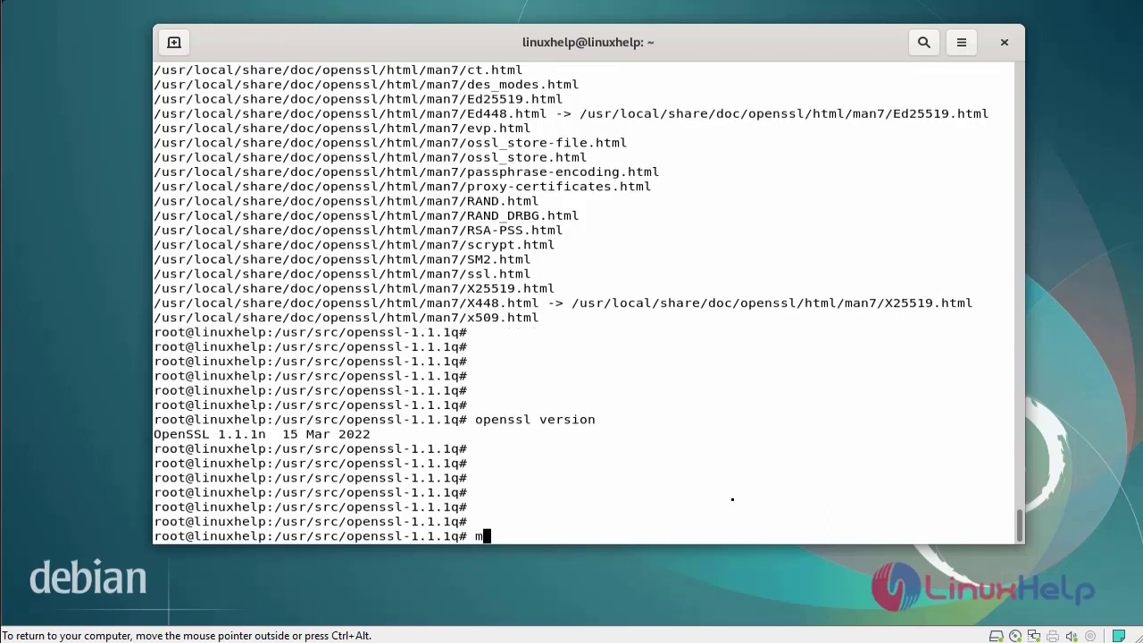
pyautogui.write('v /')
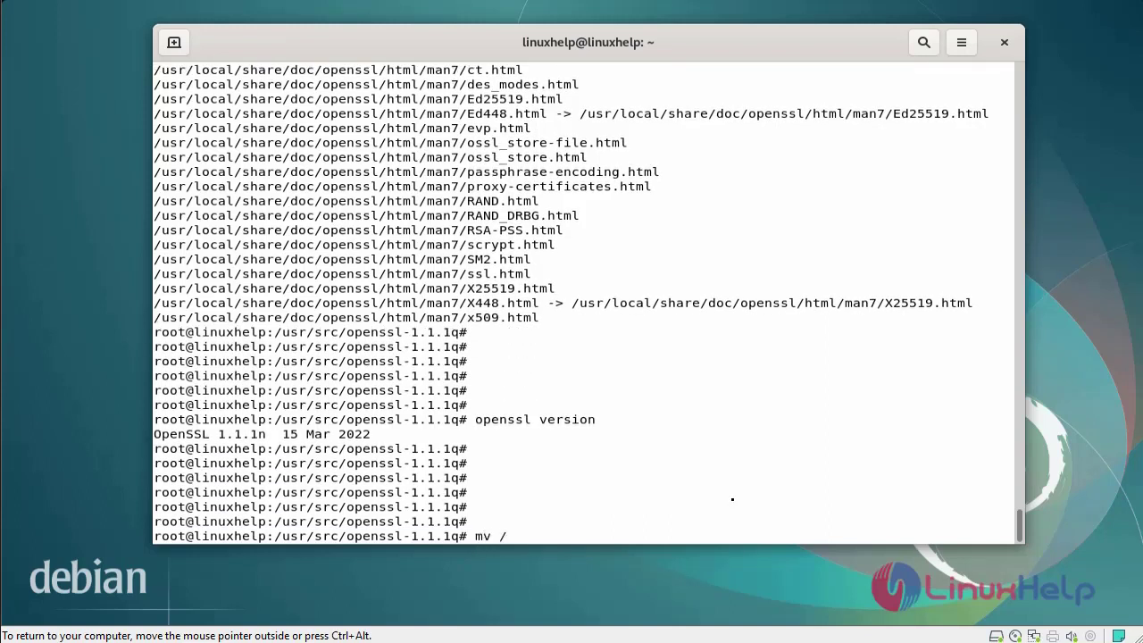
pyautogui.write('usr/')
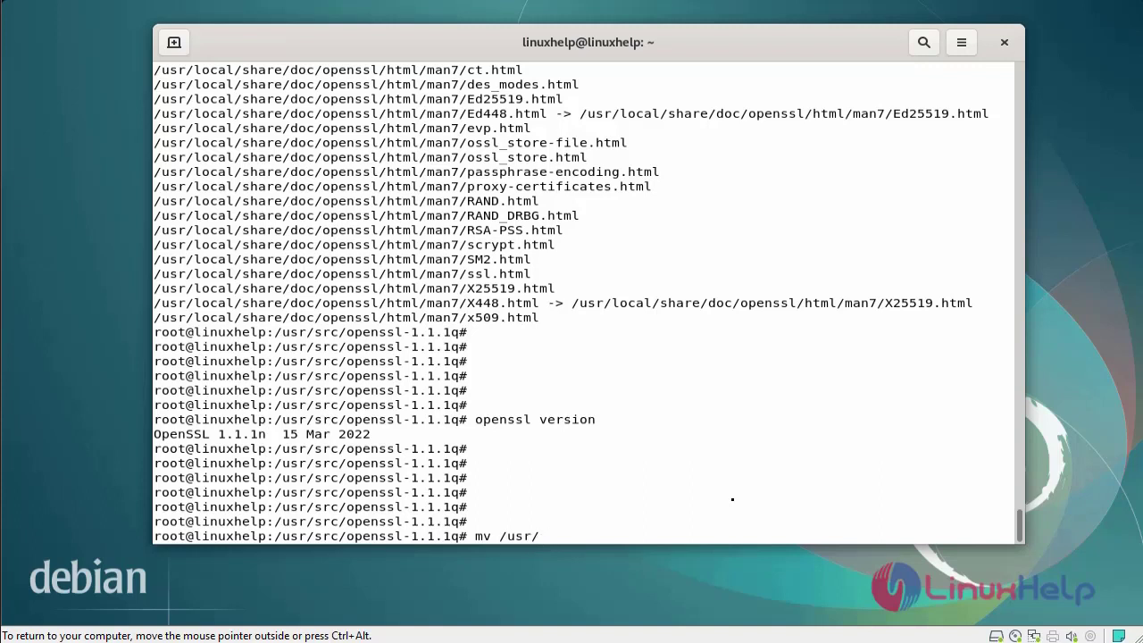
pyautogui.write('bin/')
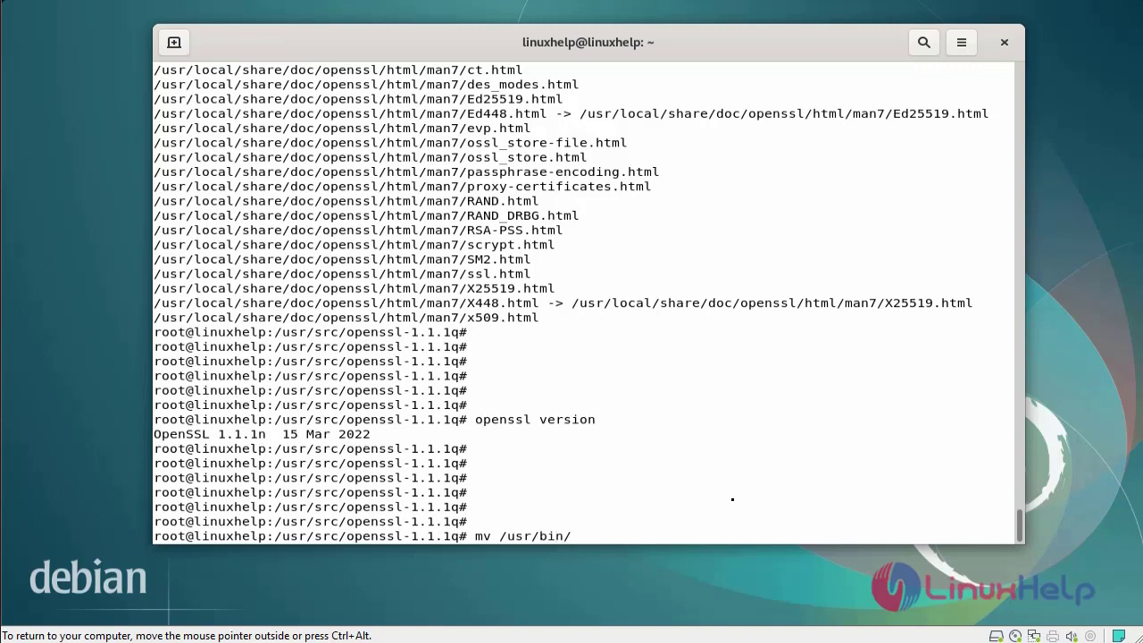
pyautogui.write('open')
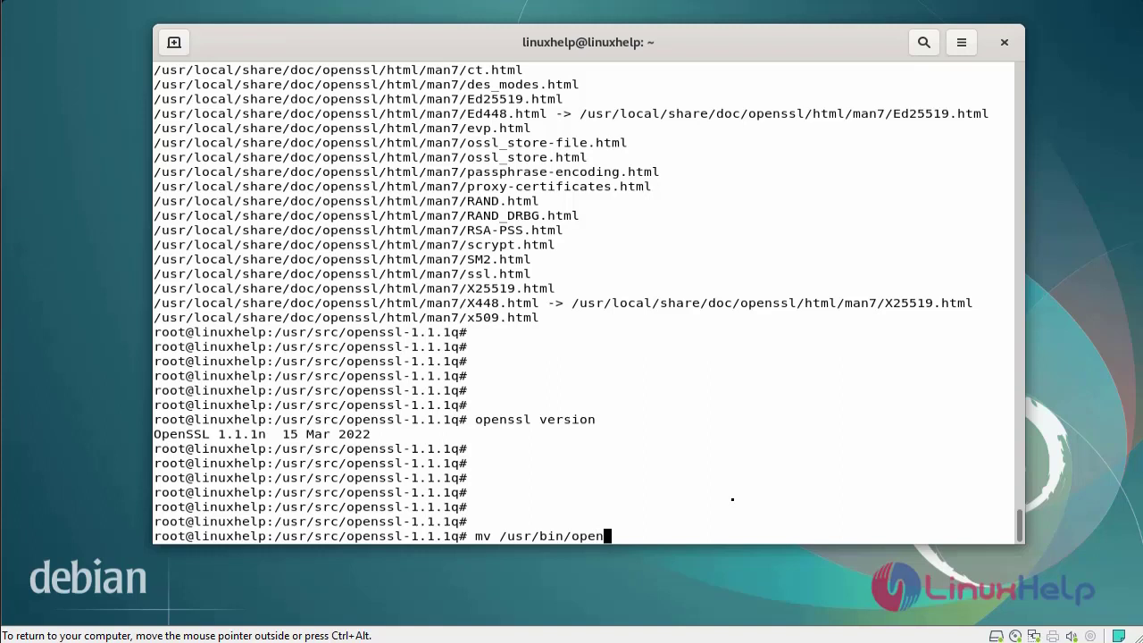
pyautogui.write('ssl')
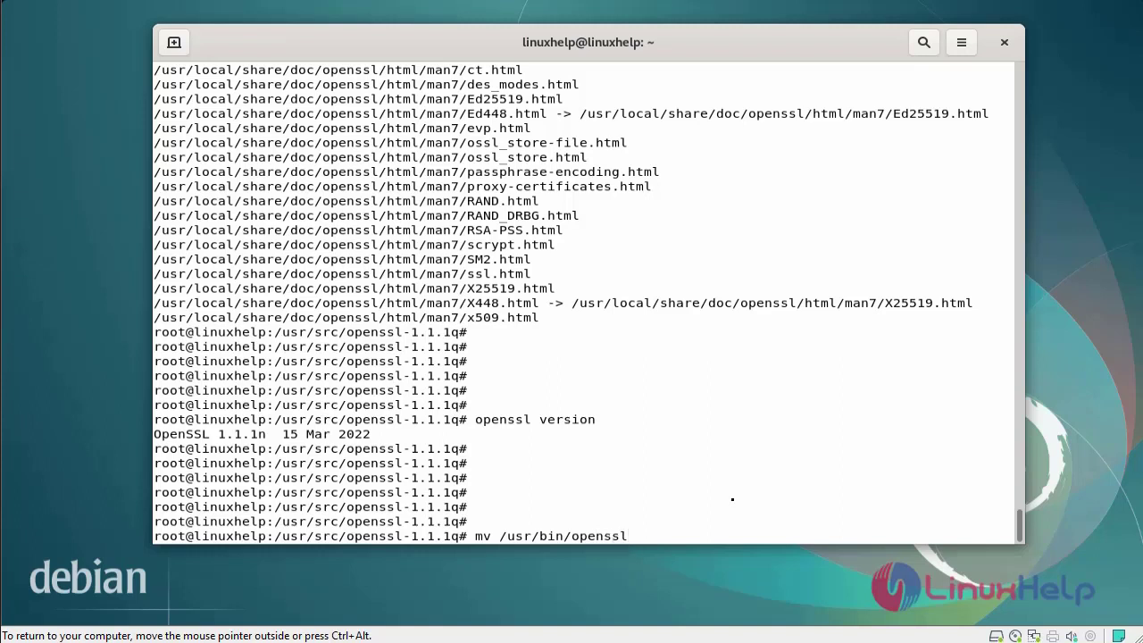
pyautogui.write('/roo')
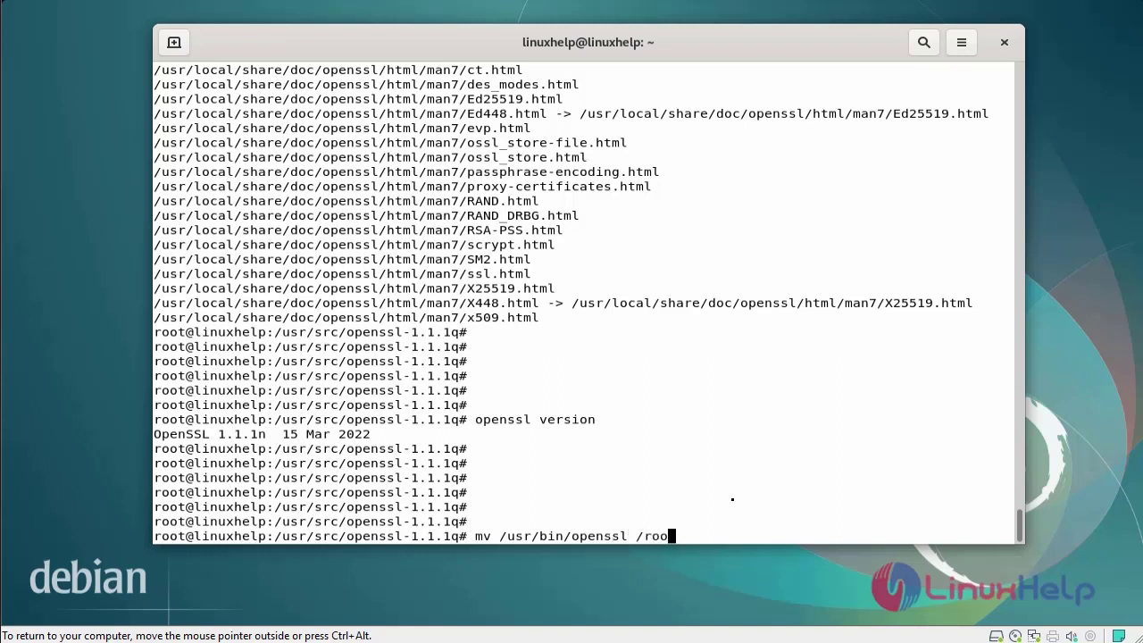
pyautogui.press('Return')
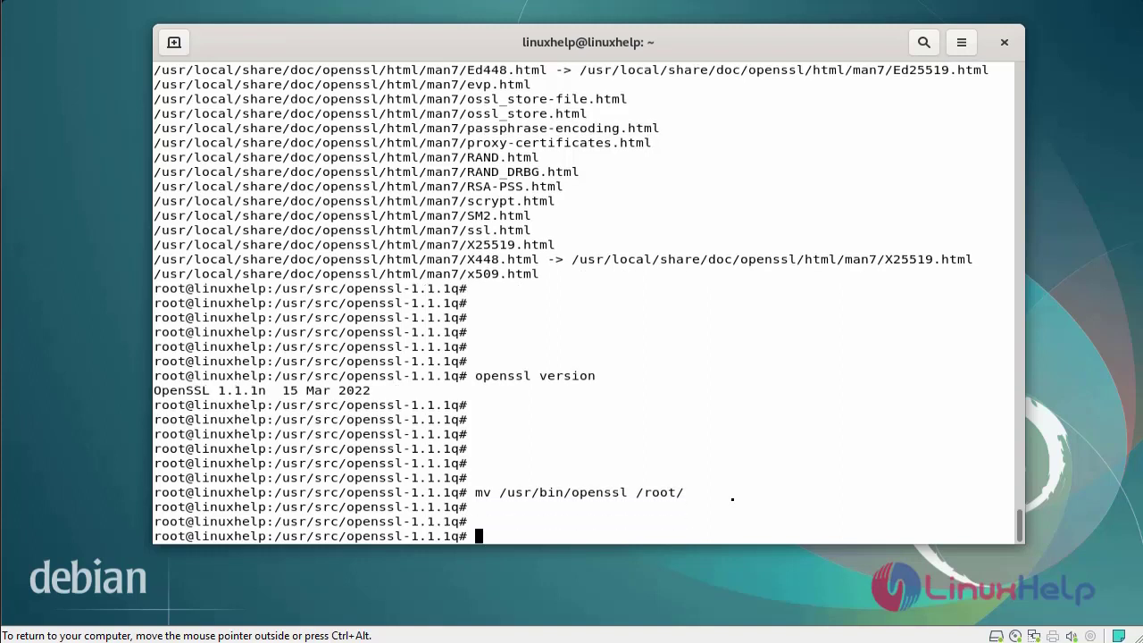
# - Symlink /usr/local/ssl/bin/openssl to /usr/bin/openssl
pyautogui.write('ln -')
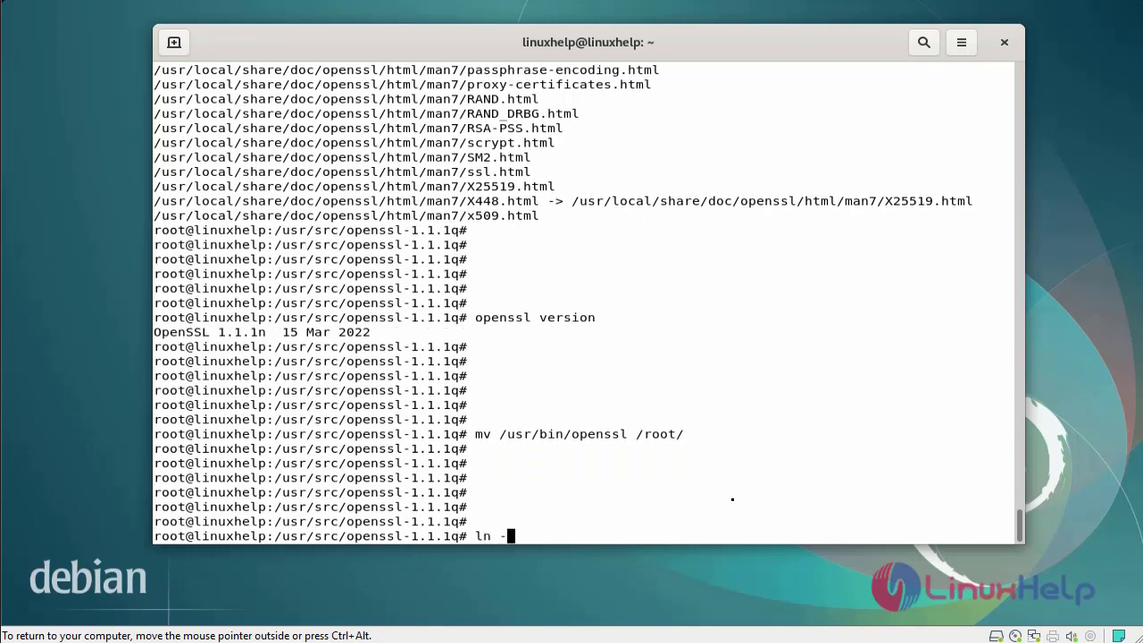
pyautogui.write('s /')
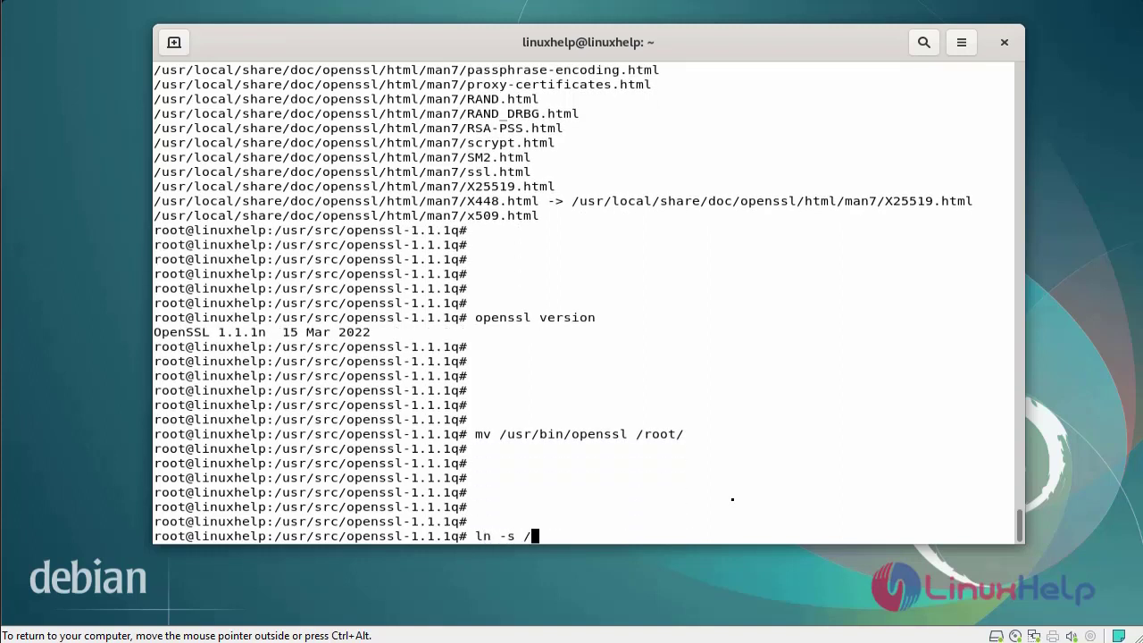
pyautogui.write('usr/')
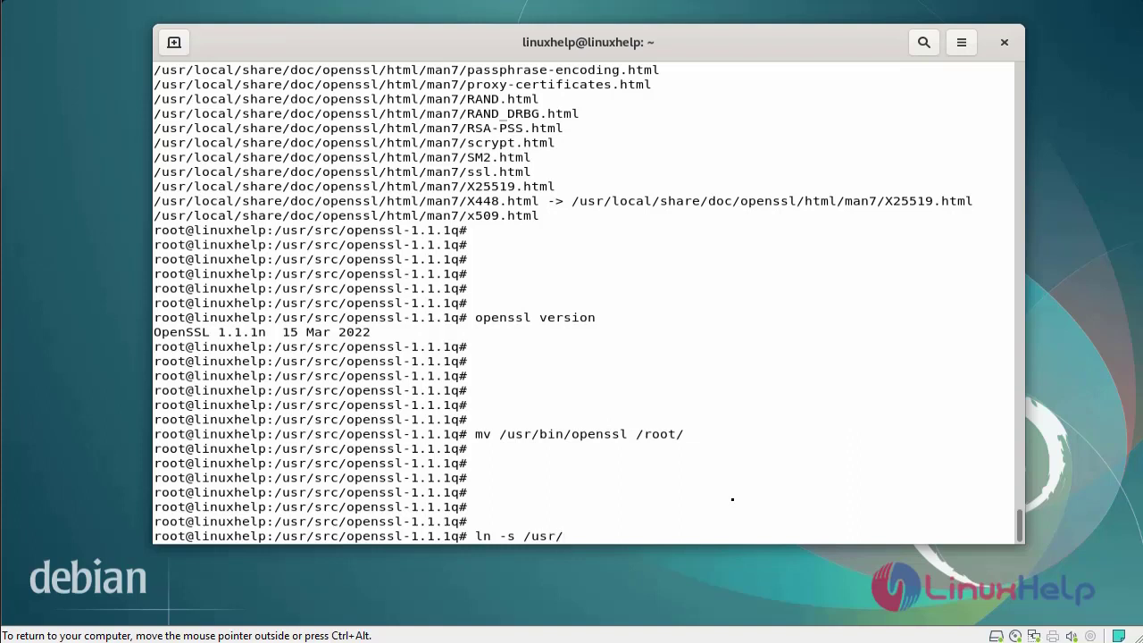
pyautogui.write('local/')
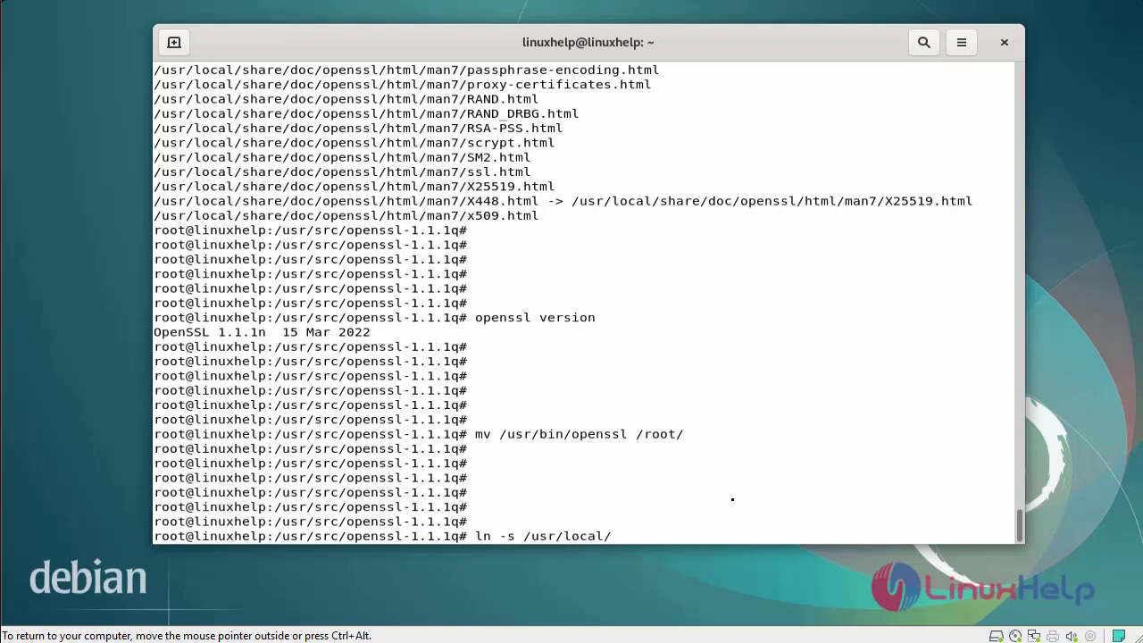
pyautogui.write('ss')
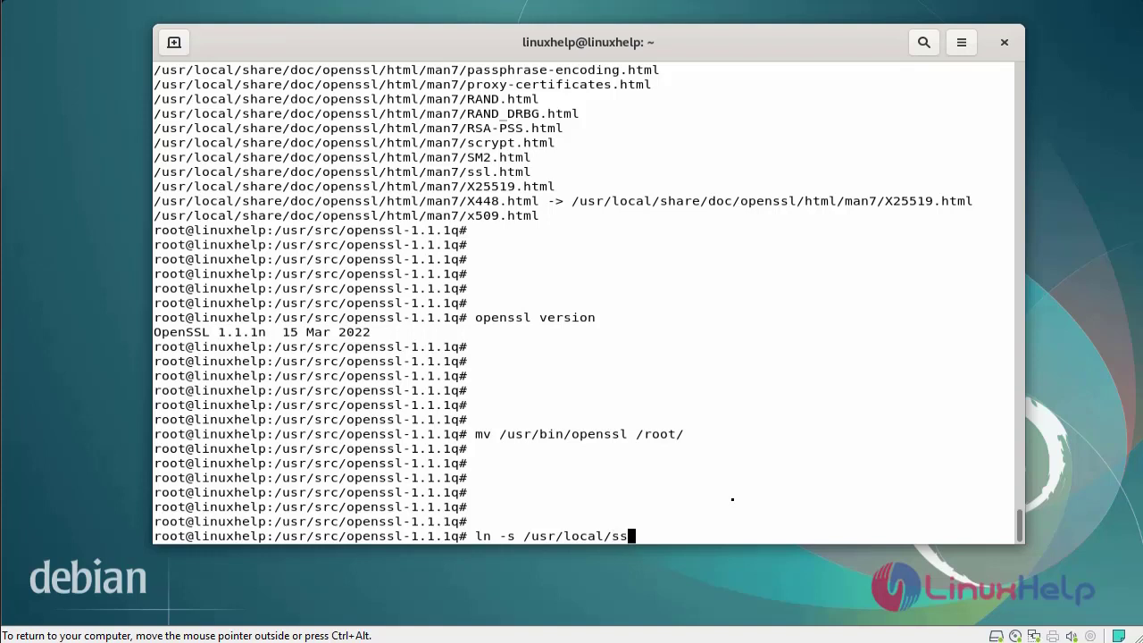
pyautogui.write('l/bi')
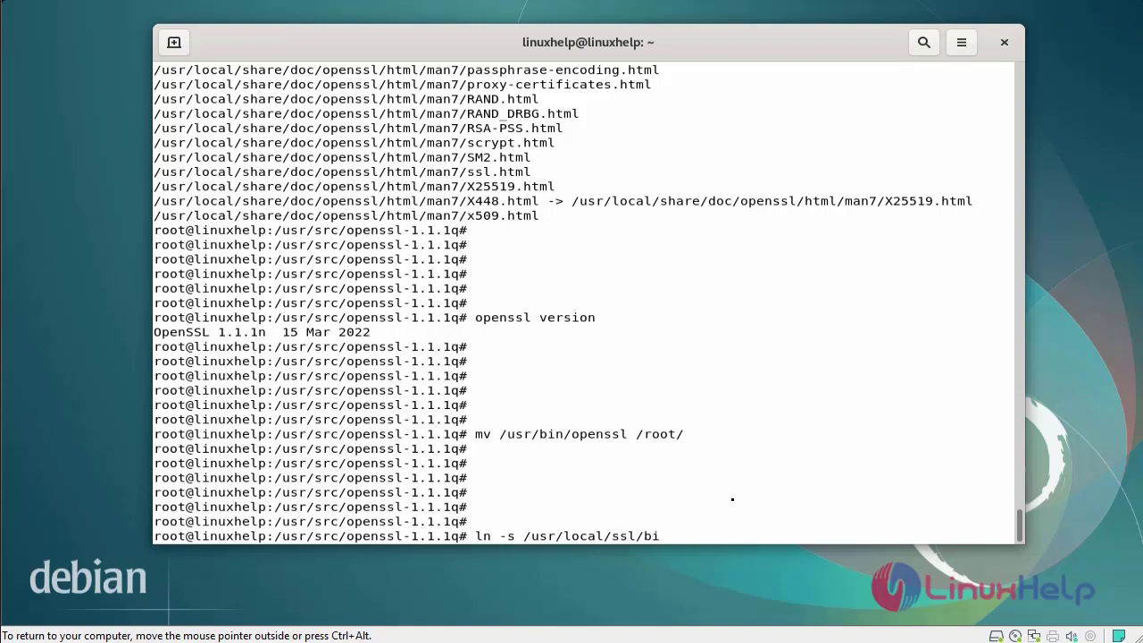
pyautogui.write('n')
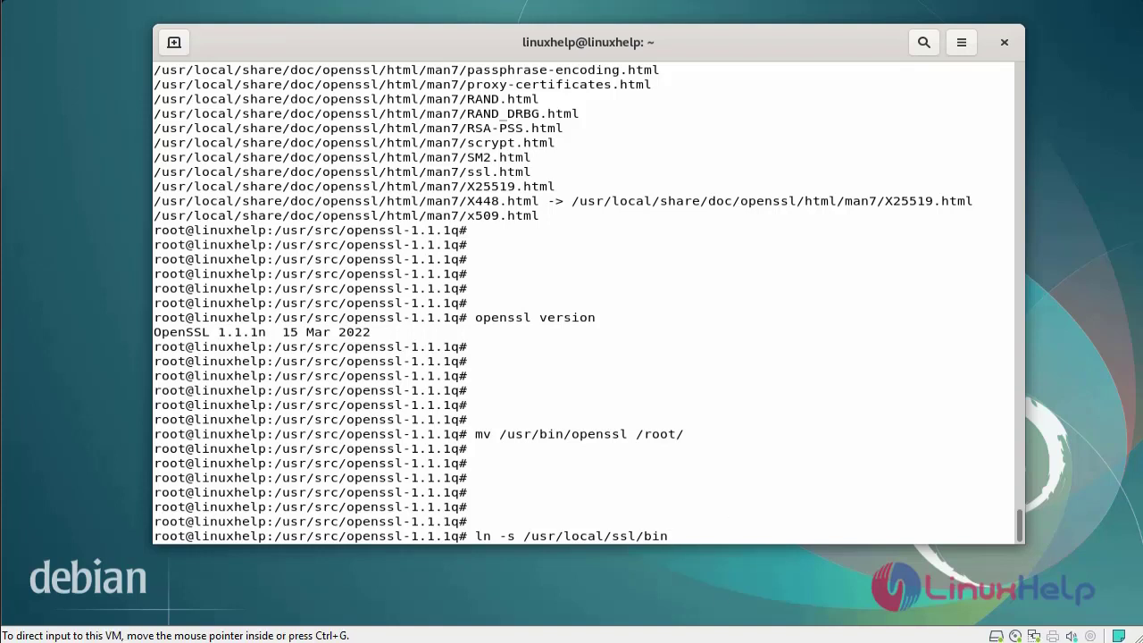
pyautogui.press('Return')
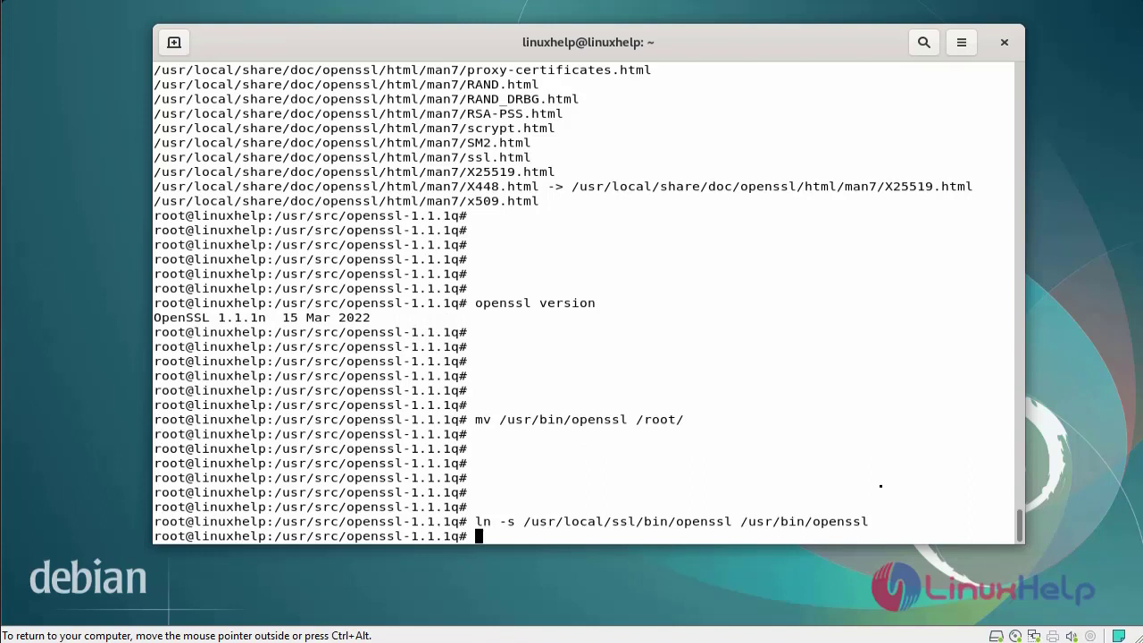
# - Run 'sudo openssl version' to confirm OpenSSL 1.1.1q (5 Jul 2022) is active
pyautogui.write('sudo')
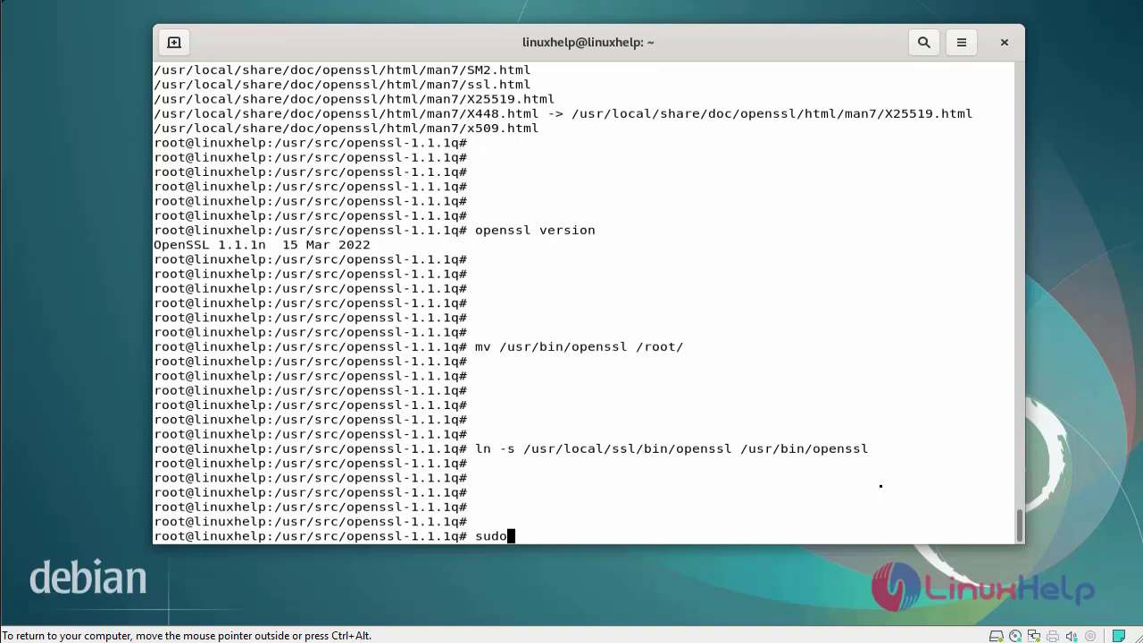
pyautogui.write('opr')
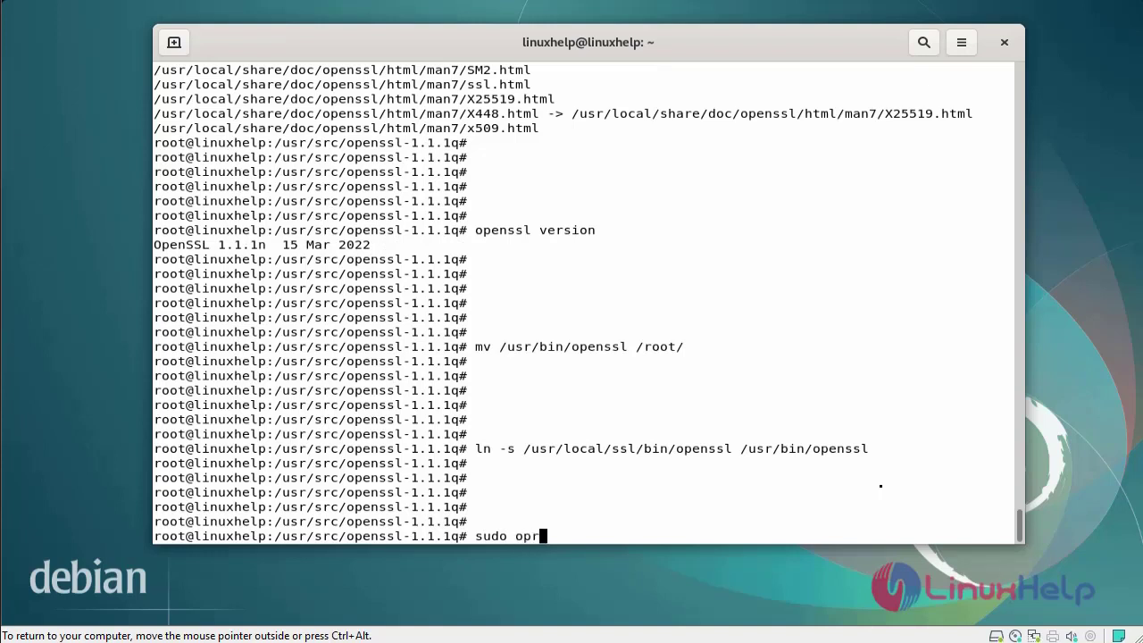
pyautogui.write('enss')
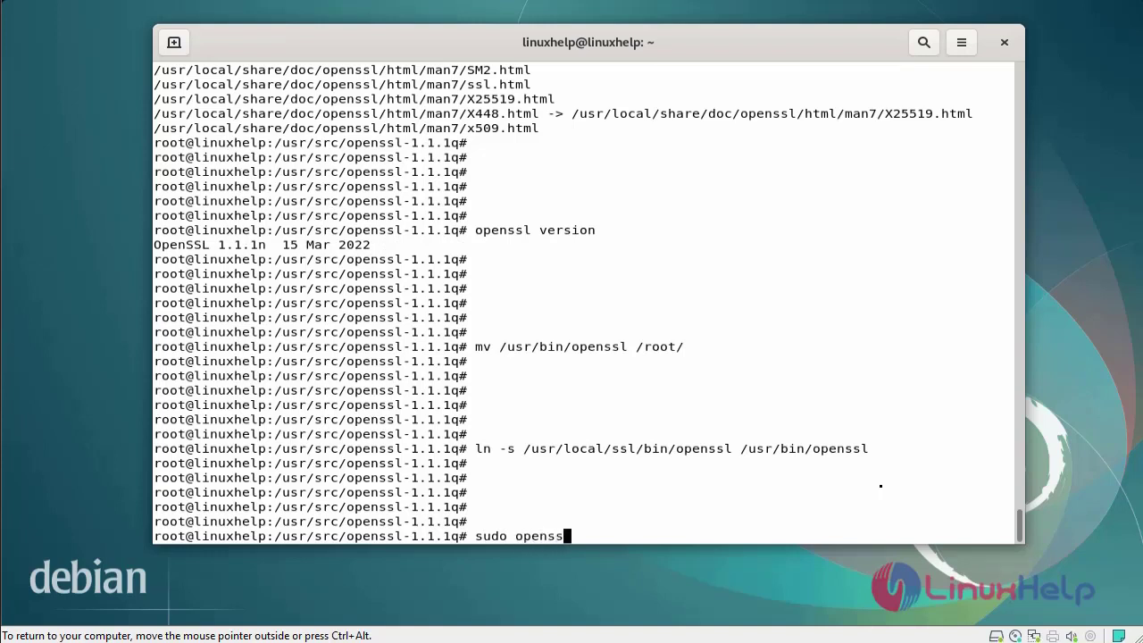
pyautogui.write('lversio')
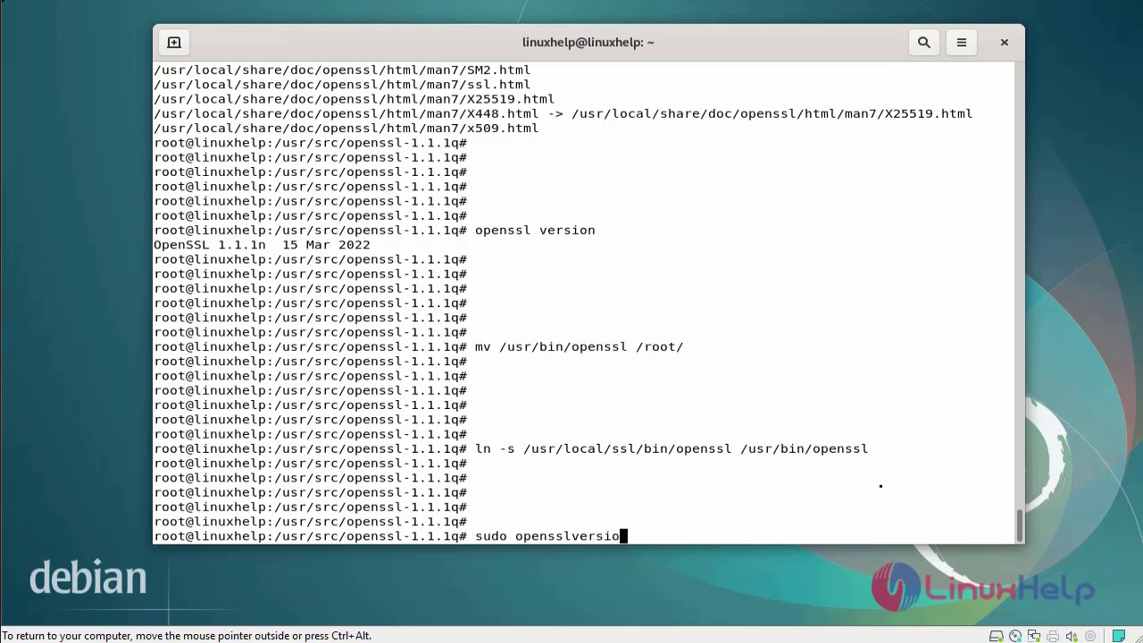
pyautogui.press('Return')
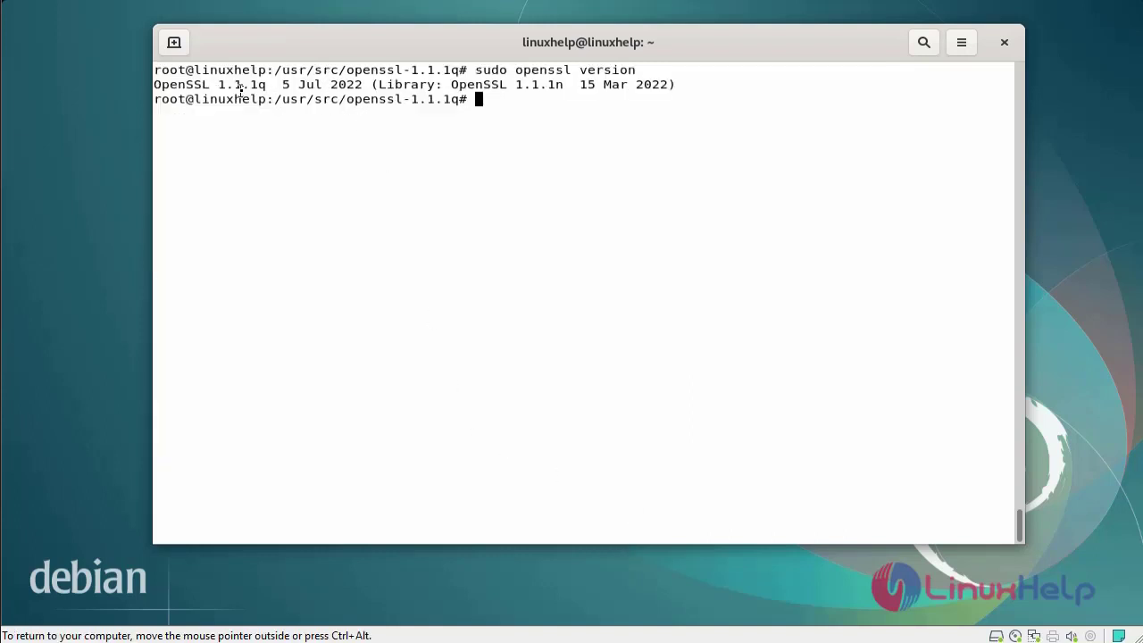
pyautogui.moveTo(291, 318)
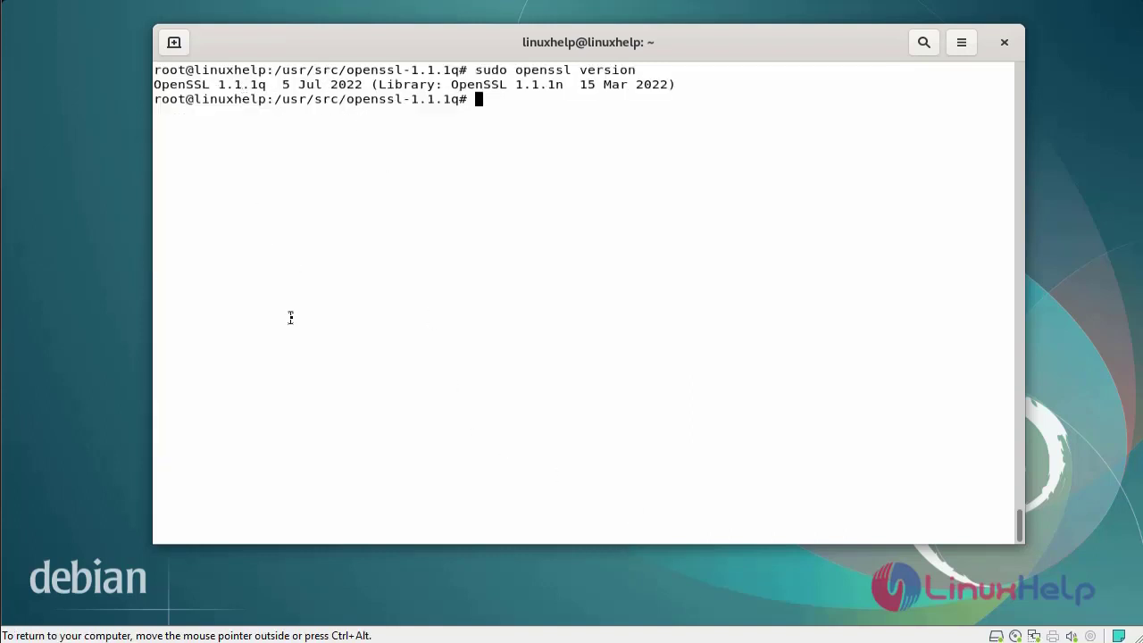